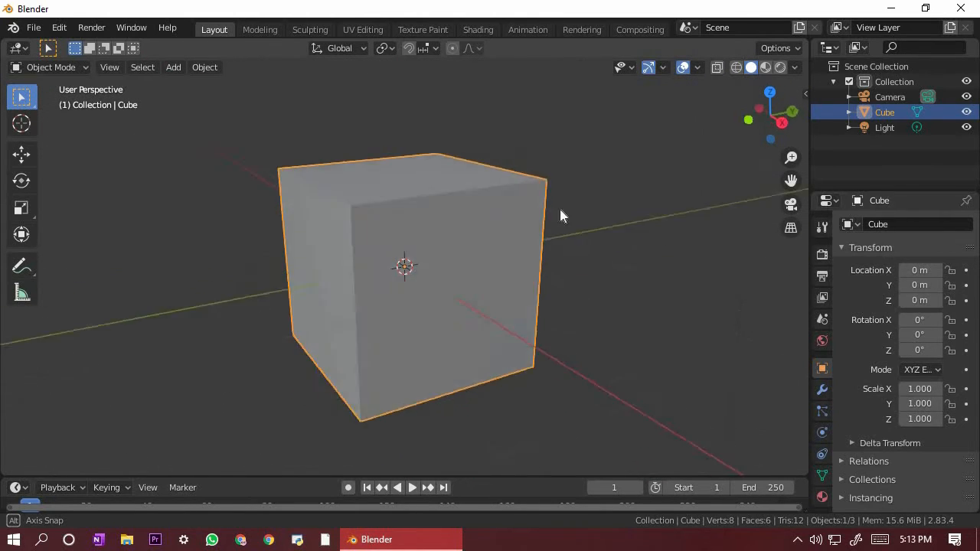
# Step: Add a Bevel modifier to the default cube with 0.14 m offset and 47 segments
pyautogui.moveTo(563, 215); pyautogui.dragTo(704, 232)
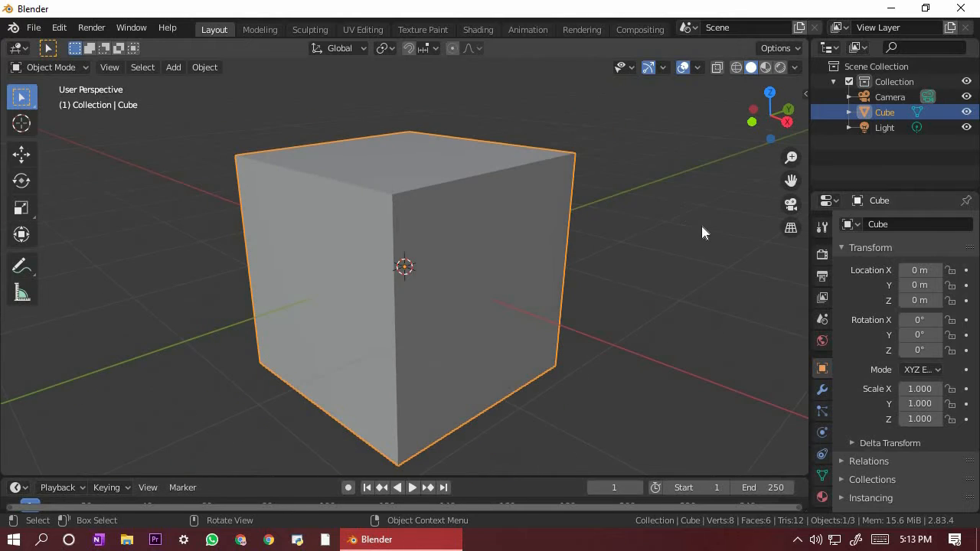
pyautogui.press('Tab')
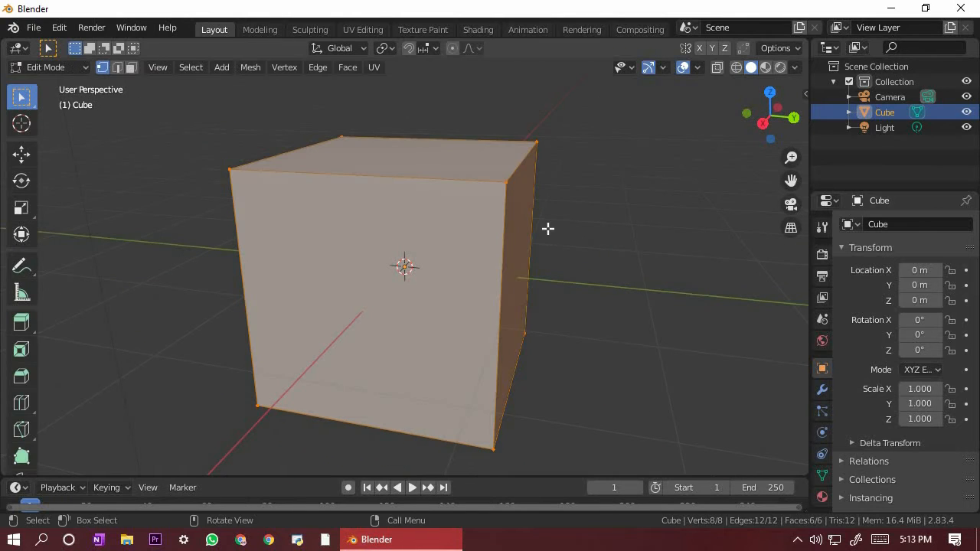
pyautogui.press('Tab')
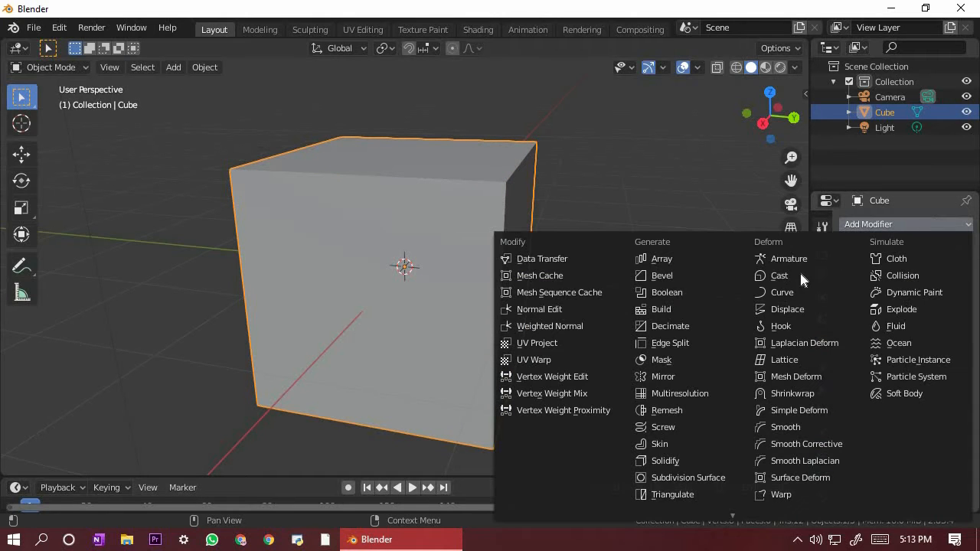
pyautogui.moveTo(688, 258)
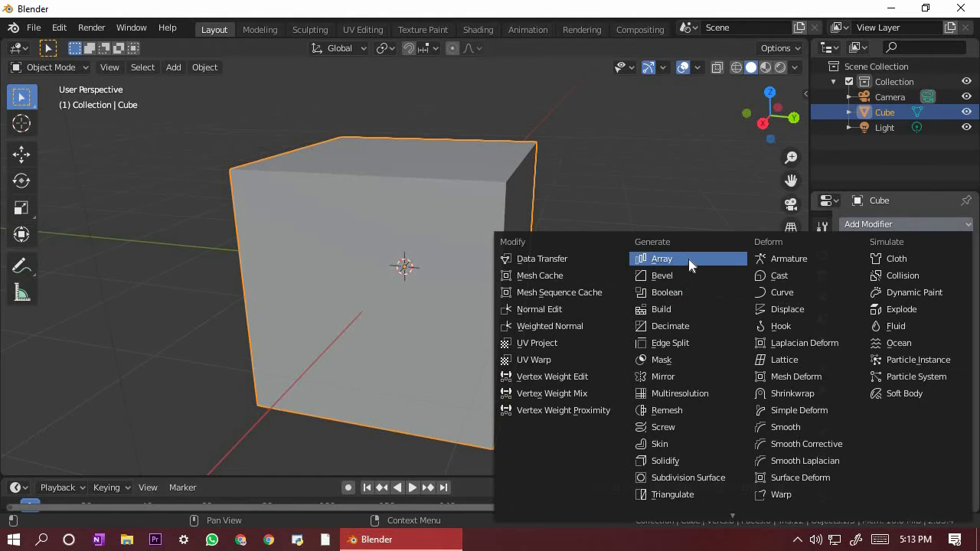
pyautogui.click(663, 275)
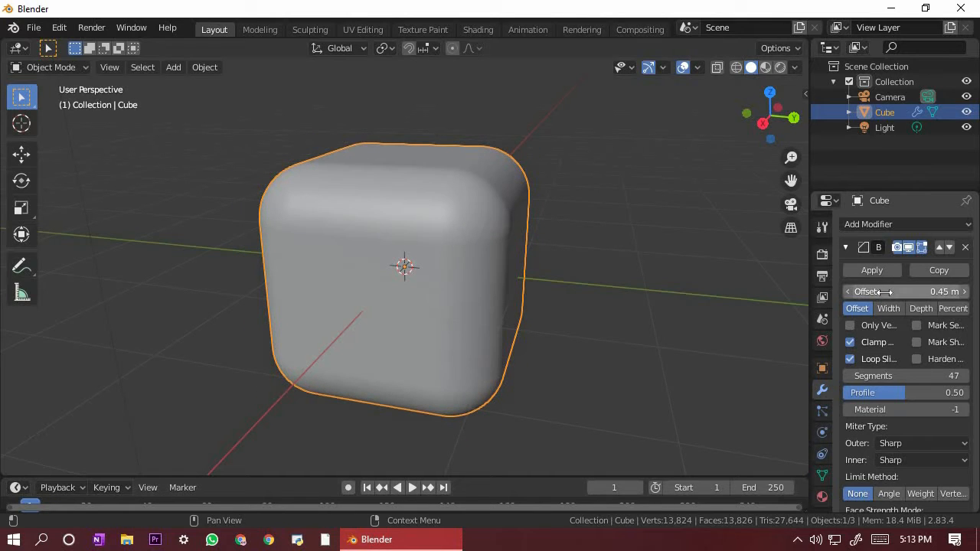
pyautogui.moveTo(903, 290); pyautogui.dragTo(873, 291)
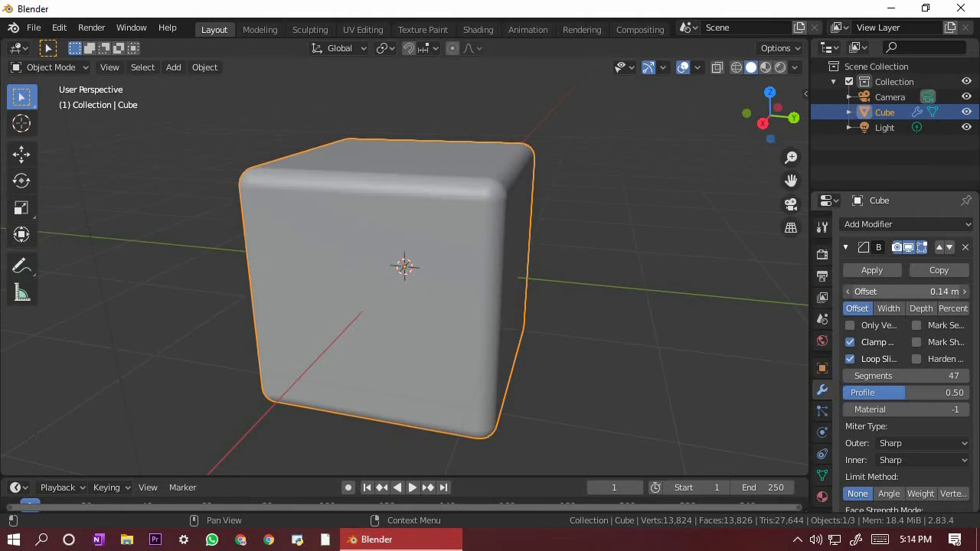
pyautogui.moveTo(888, 308)
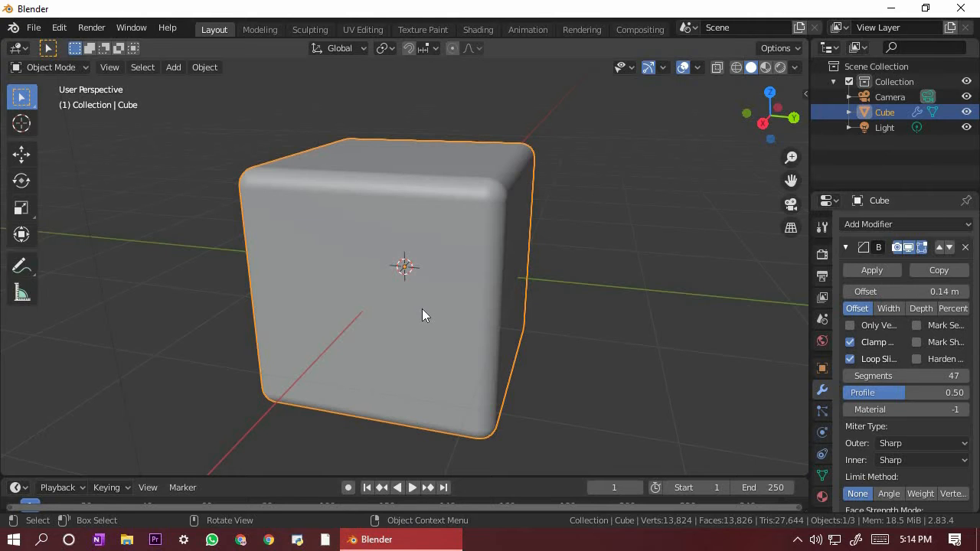
pyautogui.moveTo(425, 315); pyautogui.dragTo(544, 350)
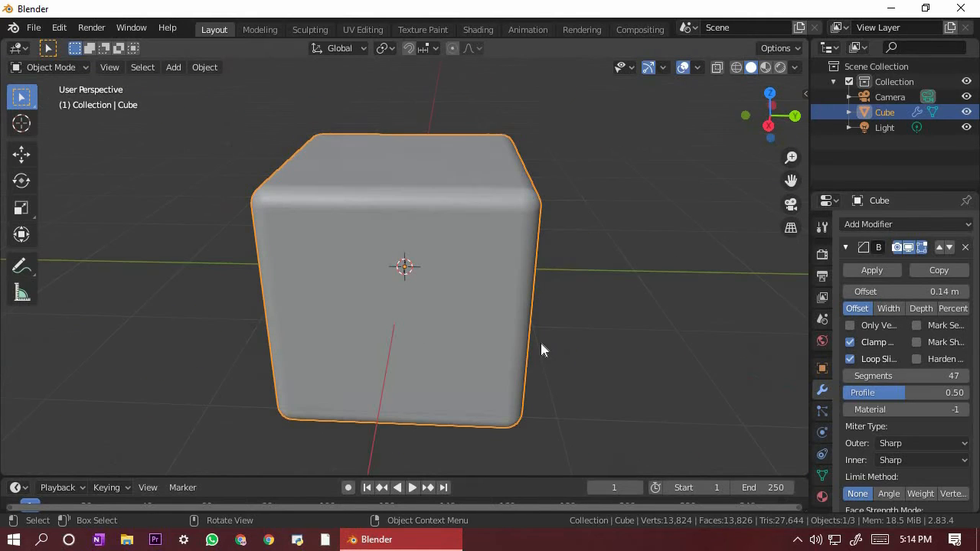
# Step: Apply the Bevel modifier and enter Edit Mode to select the six flat faces
pyautogui.press('Tab')
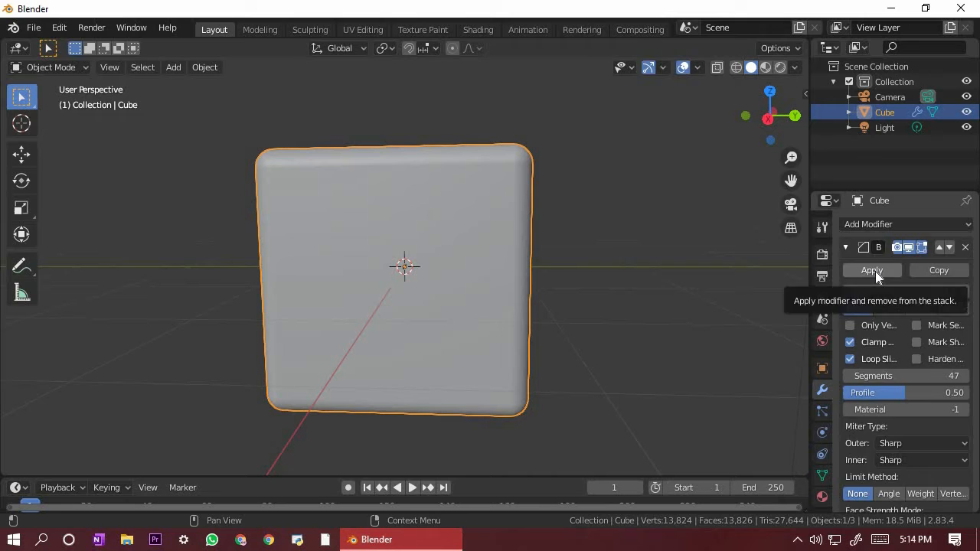
pyautogui.press('Tab')
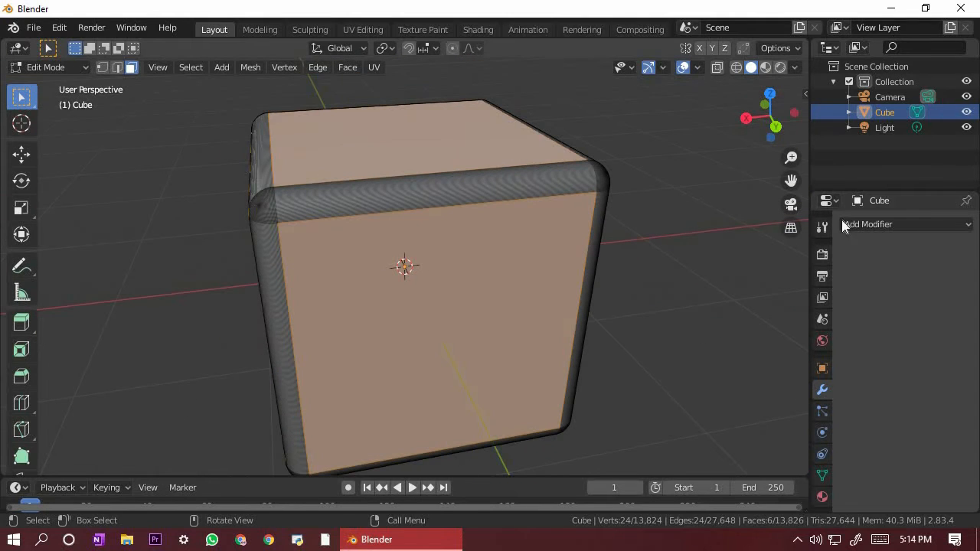
# Step: Add a Subdivision Surface modifier and raise its viewport level from 1 to 2
pyautogui.click(903, 224)
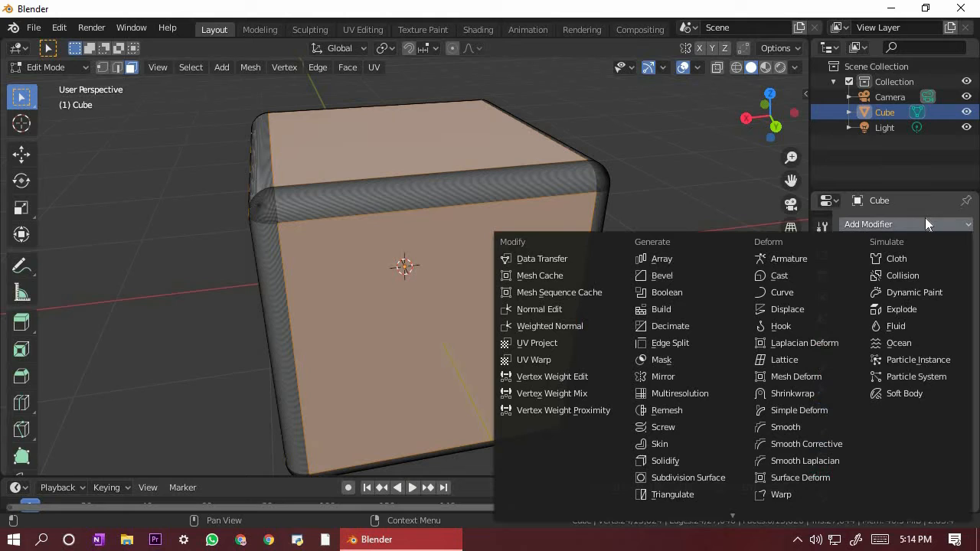
pyautogui.moveTo(687, 308)
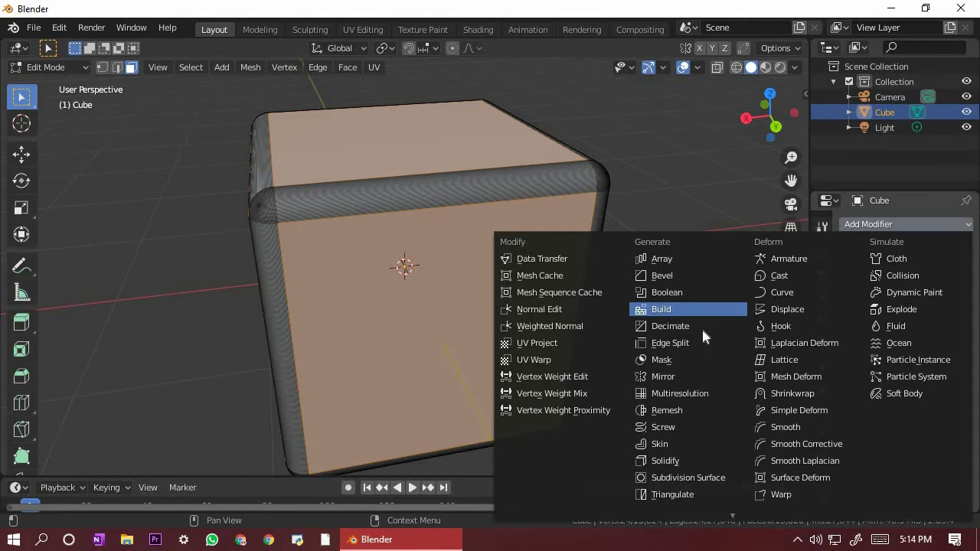
pyautogui.click(688, 477)
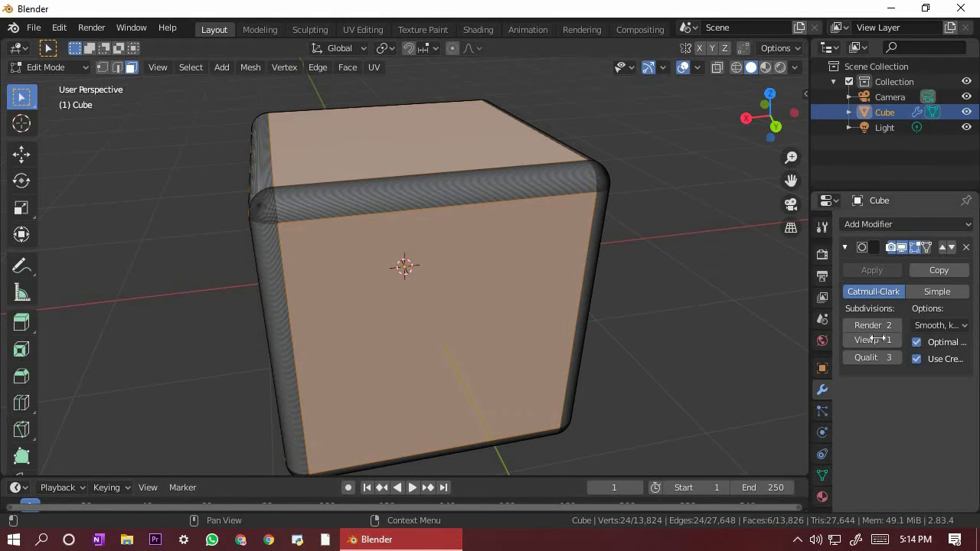
pyautogui.click(872, 339)
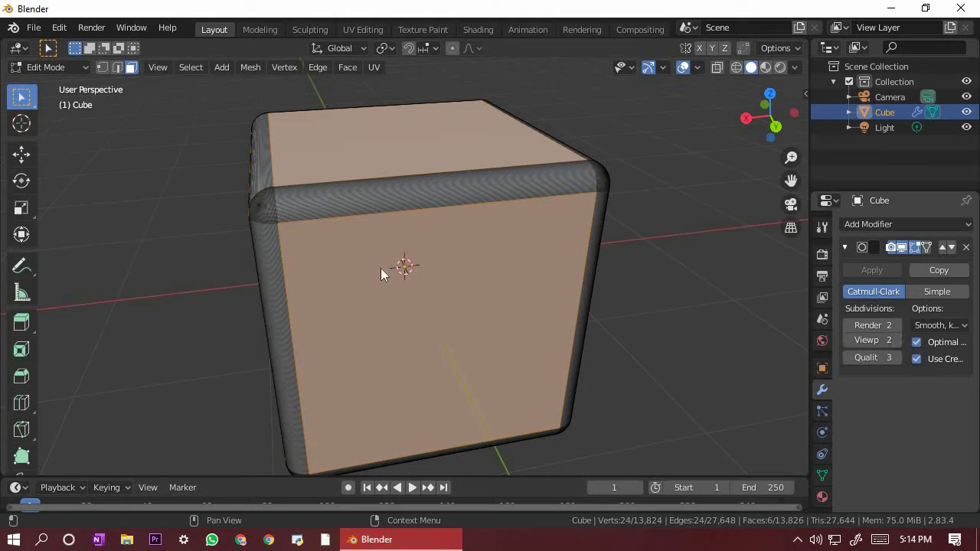
pyautogui.click(887, 339)
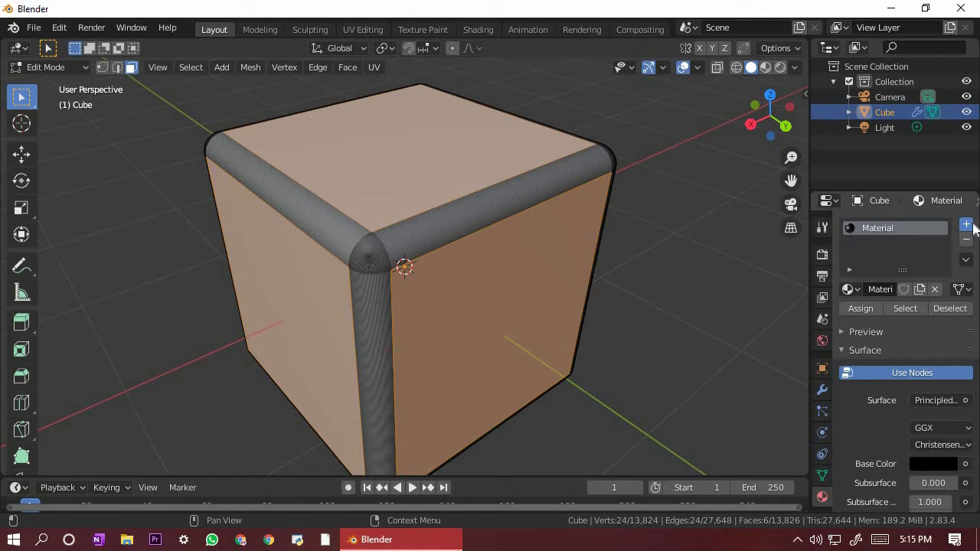
# Step: Add a second material slot and create Material.001 in it
pyautogui.click(966, 224)
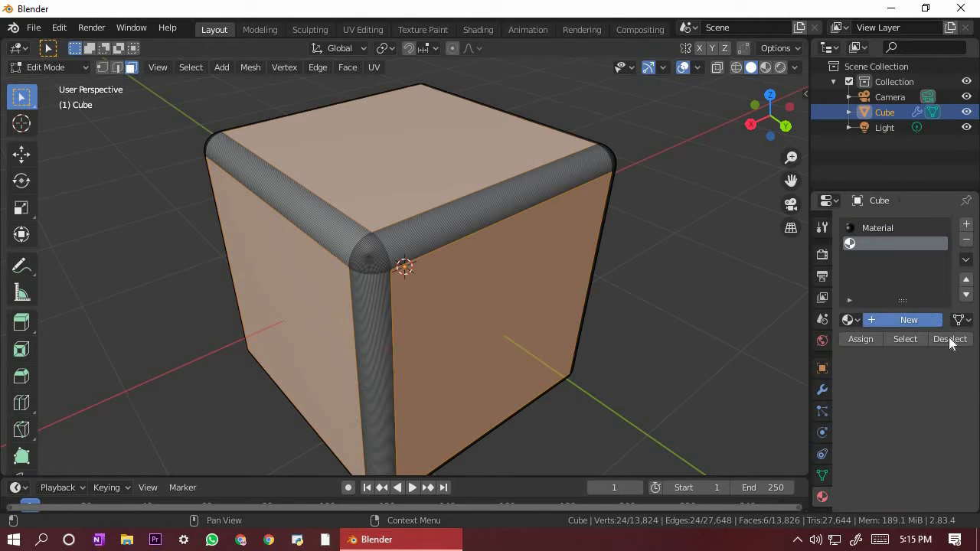
pyautogui.click(909, 319)
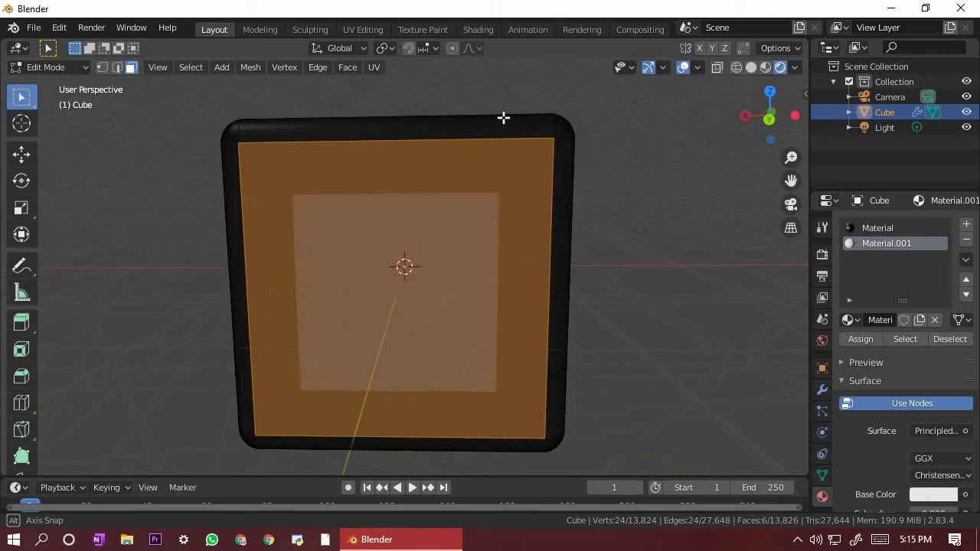
pyautogui.moveTo(504, 118); pyautogui.dragTo(604, 172)
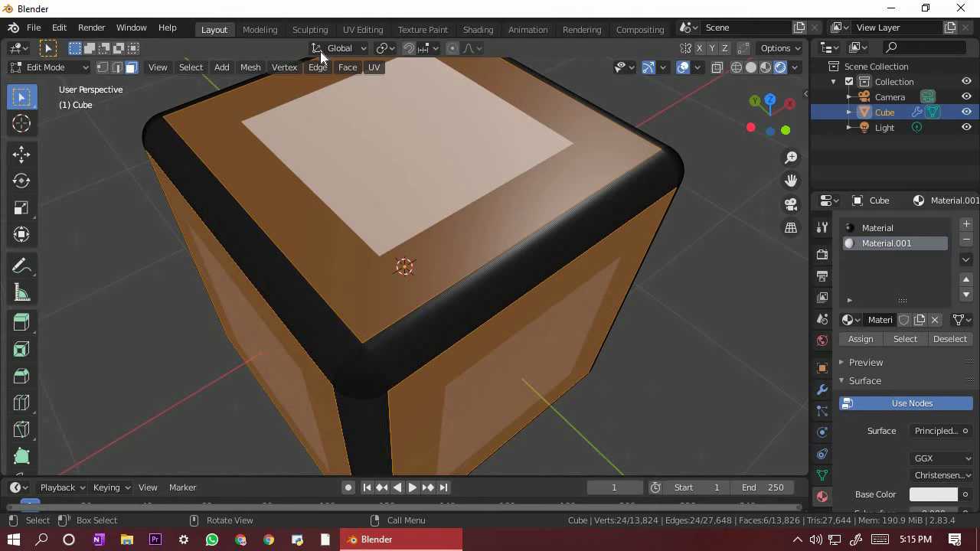
# Step: Open the Transform Pivot Point menu to pick a pivot
pyautogui.click(386, 48)
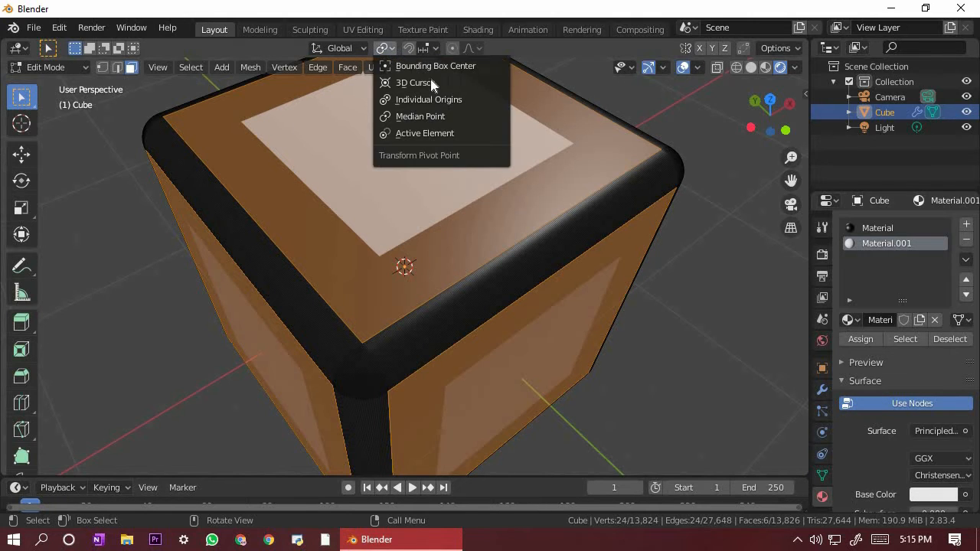
pyautogui.moveTo(480, 66)
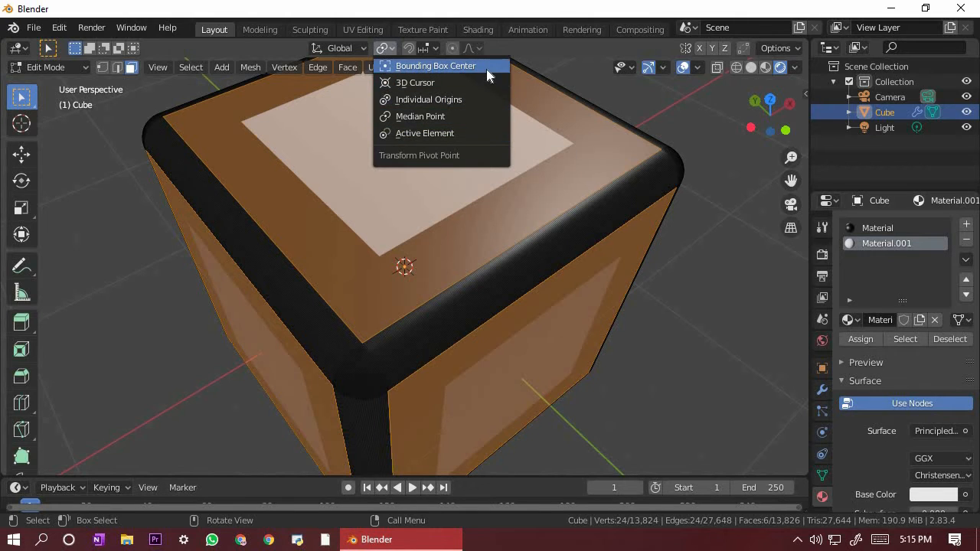
pyautogui.moveTo(490, 82)
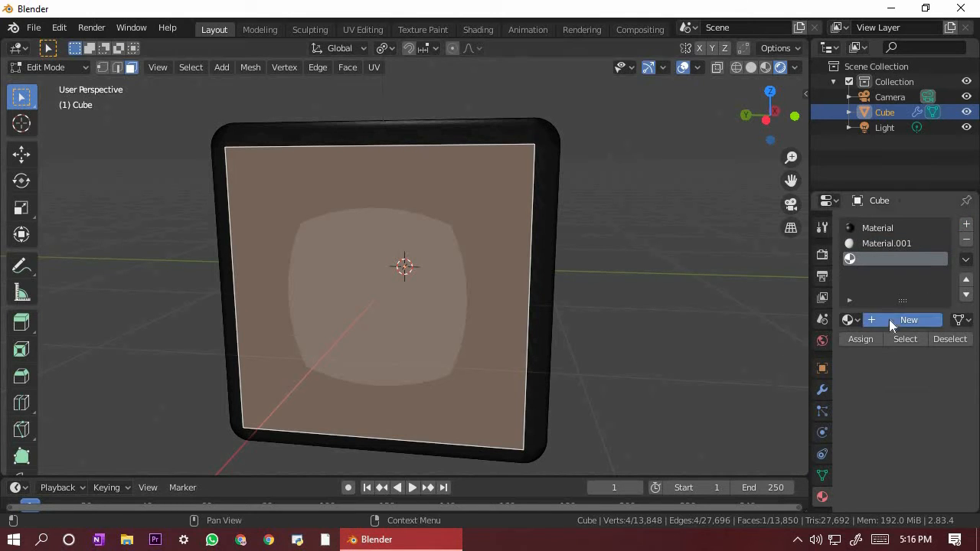
# Step: Create a blue material and assign it to the selected face
pyautogui.click(908, 319)
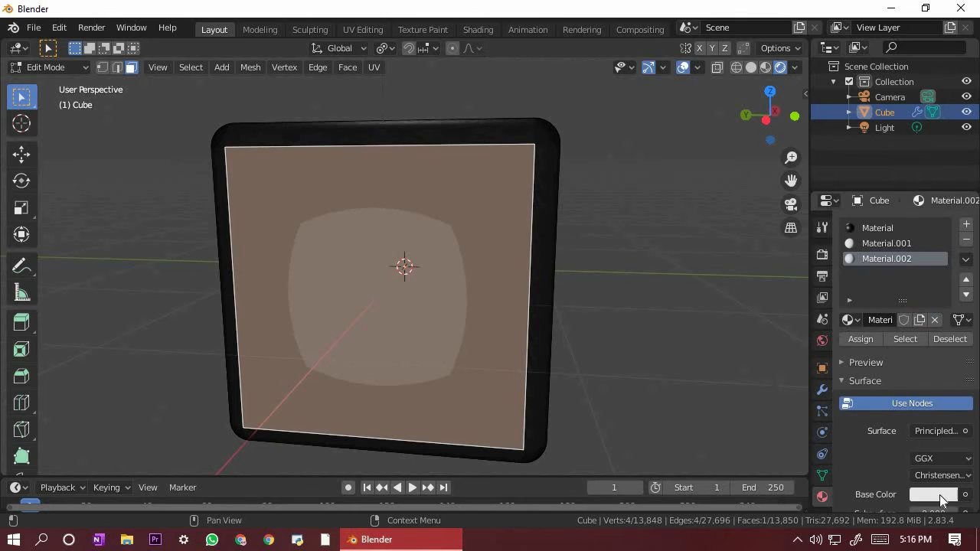
pyautogui.click(932, 494)
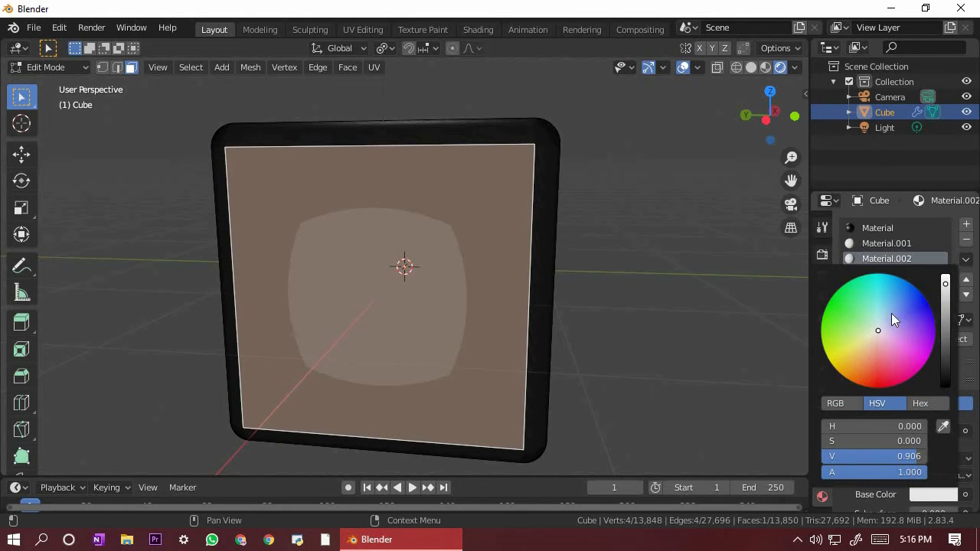
pyautogui.click(924, 297)
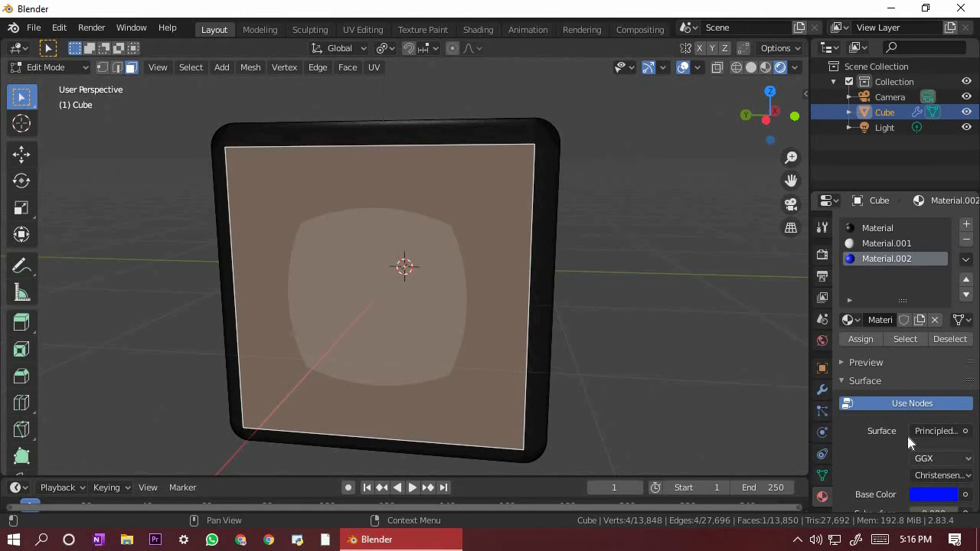
pyautogui.click(860, 338)
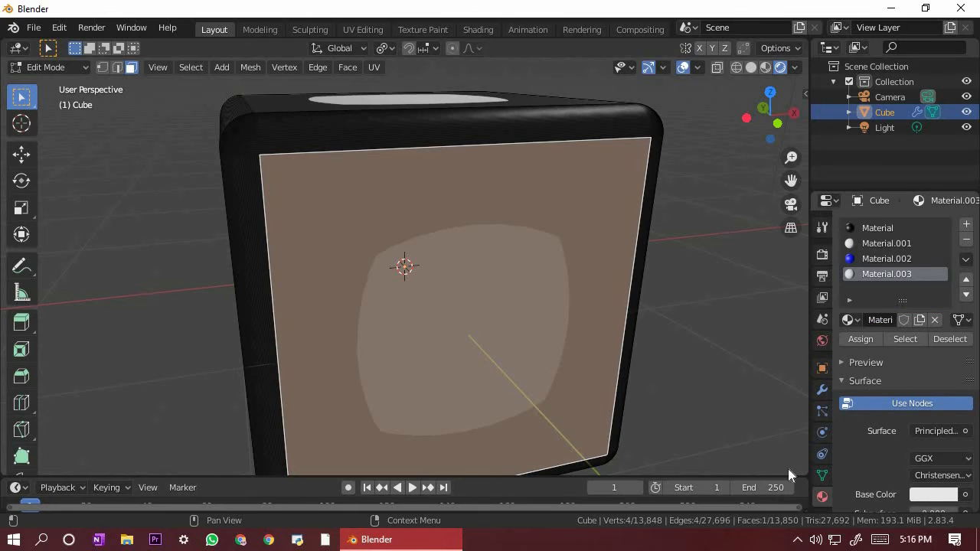
pyautogui.moveTo(919, 503)
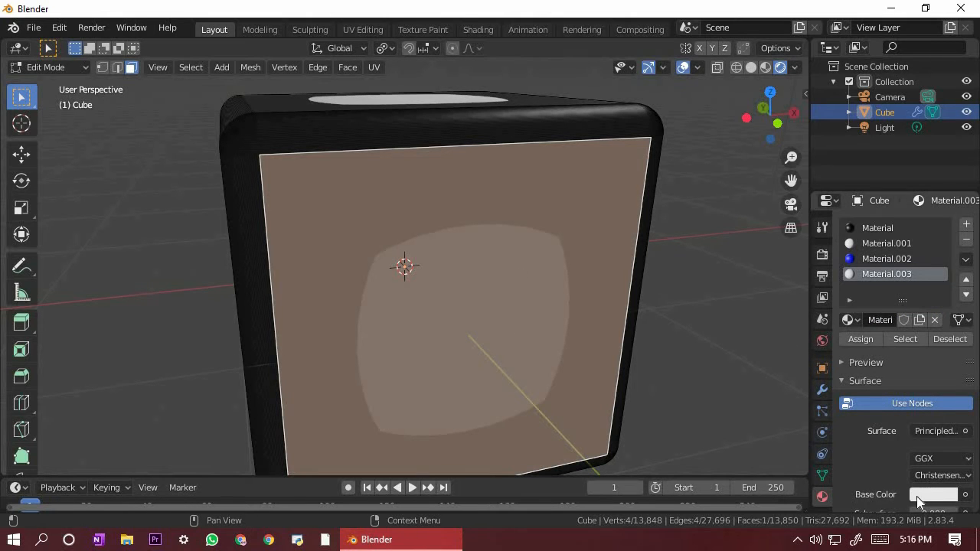
# Step: Colour the fourth material green and assign it to its face
pyautogui.click(932, 494)
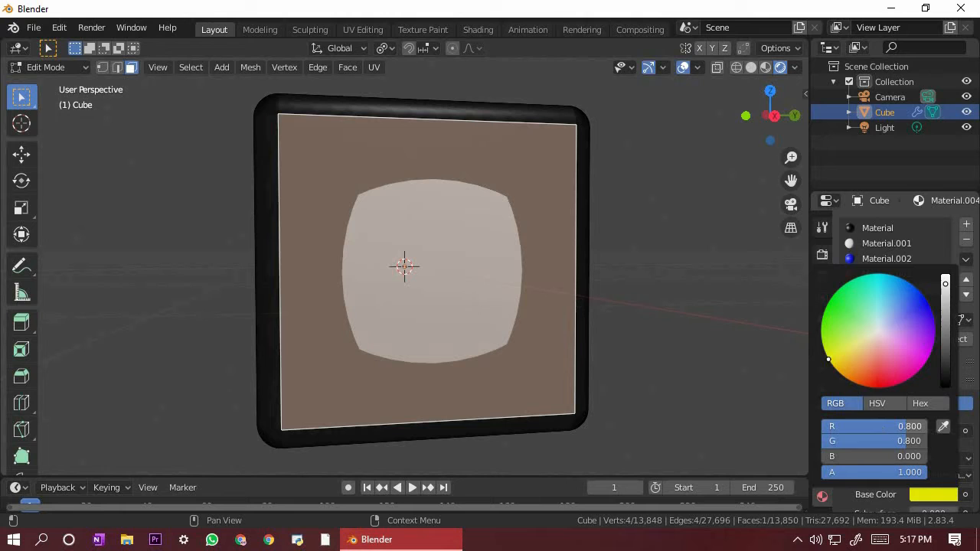
pyautogui.click(829, 302)
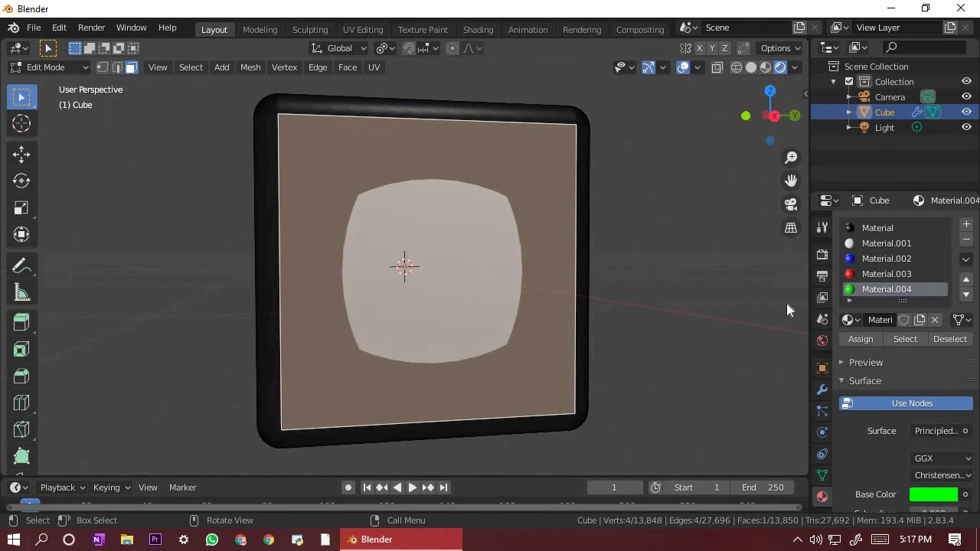
pyautogui.click(860, 338)
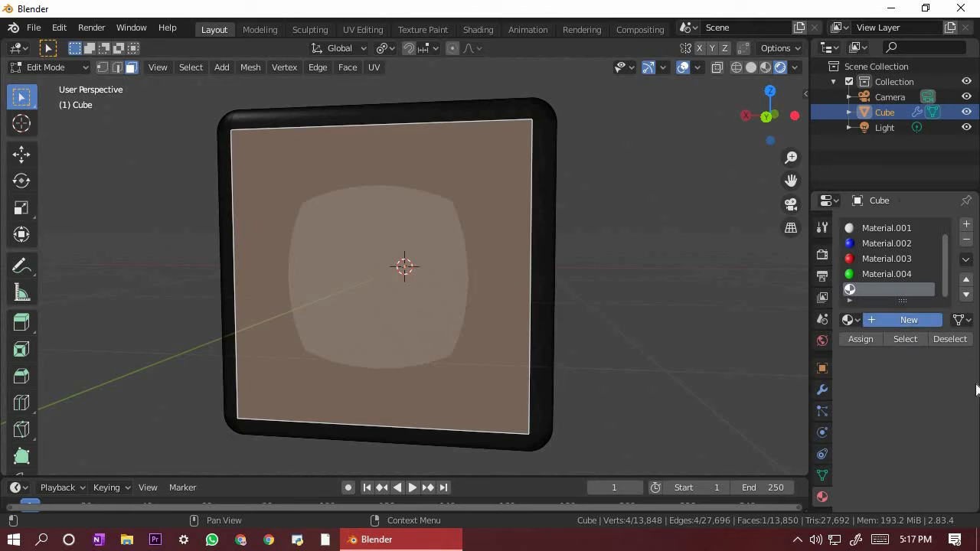
# Step: Create an orange Material.005, assign it, then select the cube's top face
pyautogui.click(909, 319)
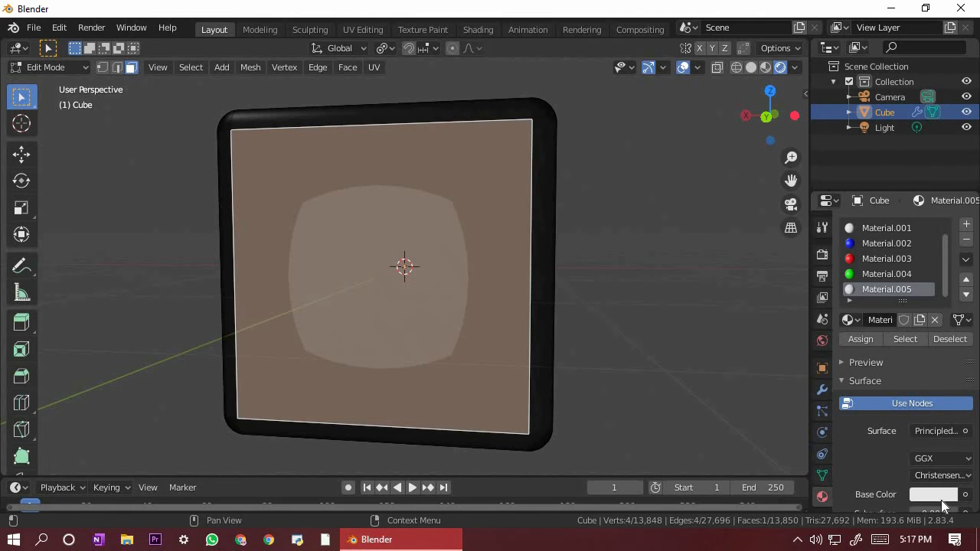
pyautogui.click(932, 494)
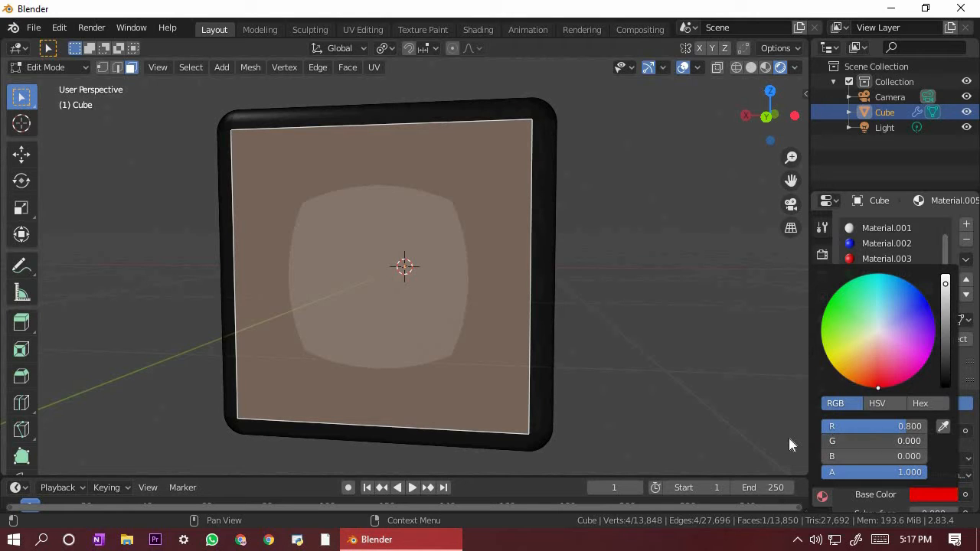
pyautogui.moveTo(626, 306)
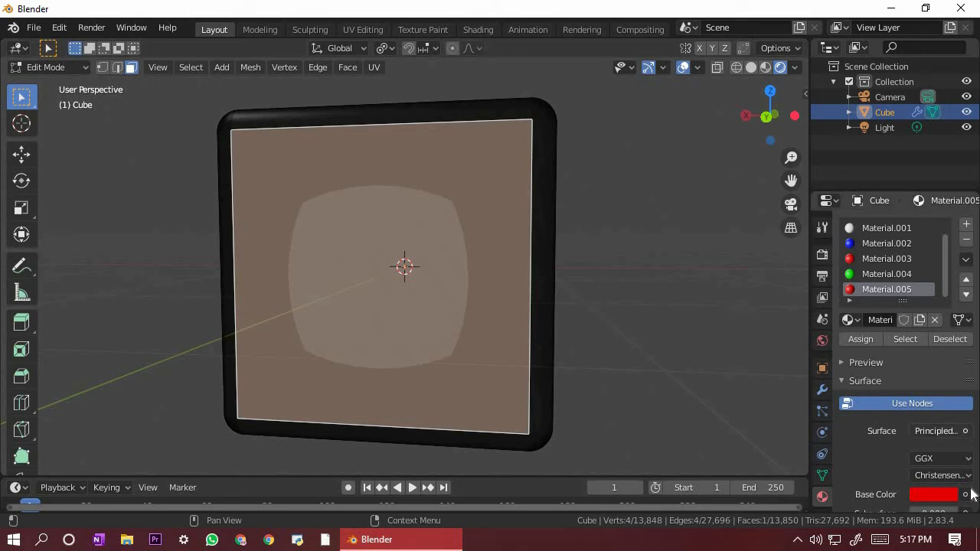
pyautogui.click(932, 494)
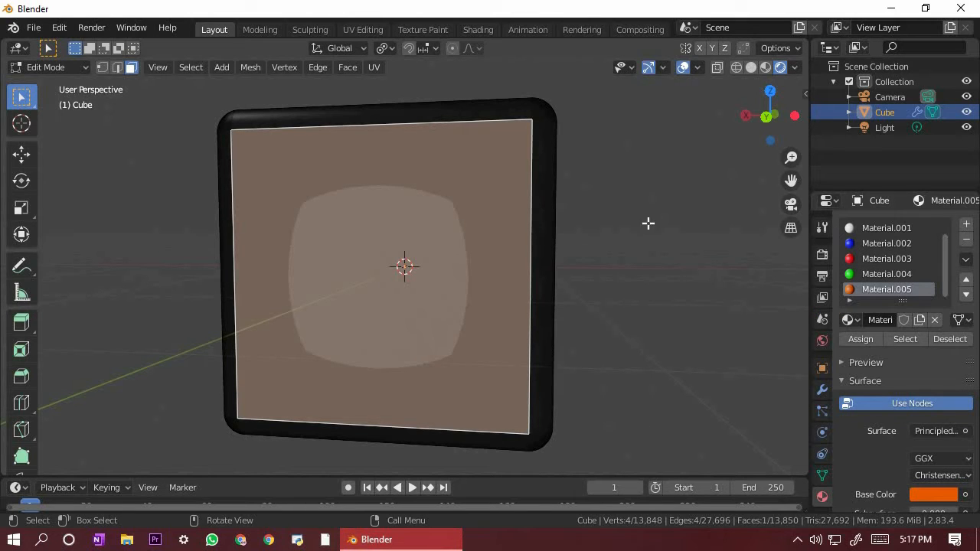
pyautogui.click(859, 339)
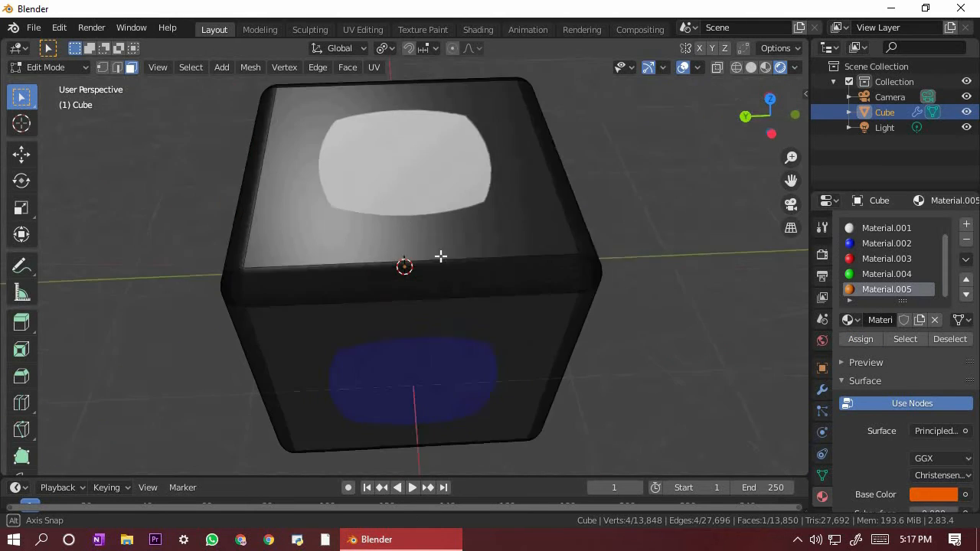
pyautogui.moveTo(440, 256); pyautogui.dragTo(383, 363)
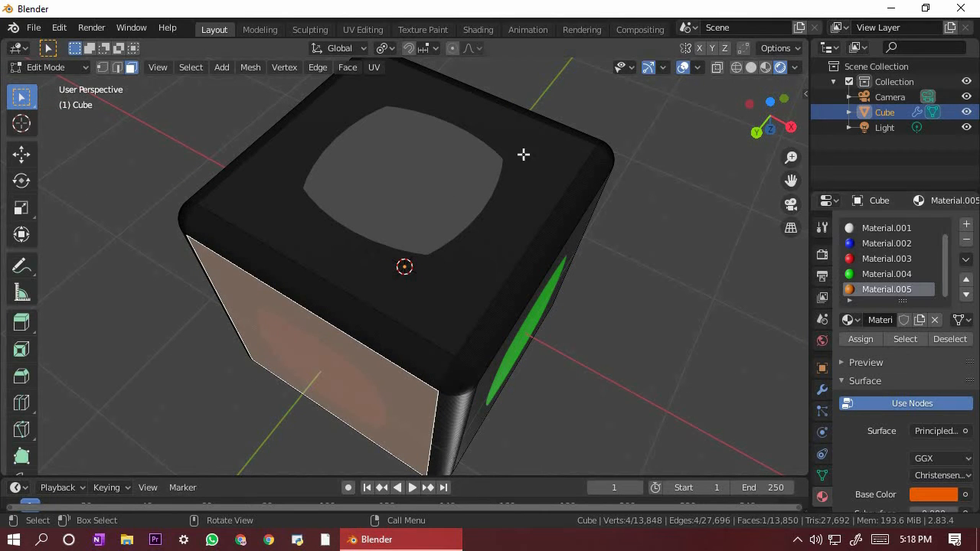
pyautogui.click(885, 228)
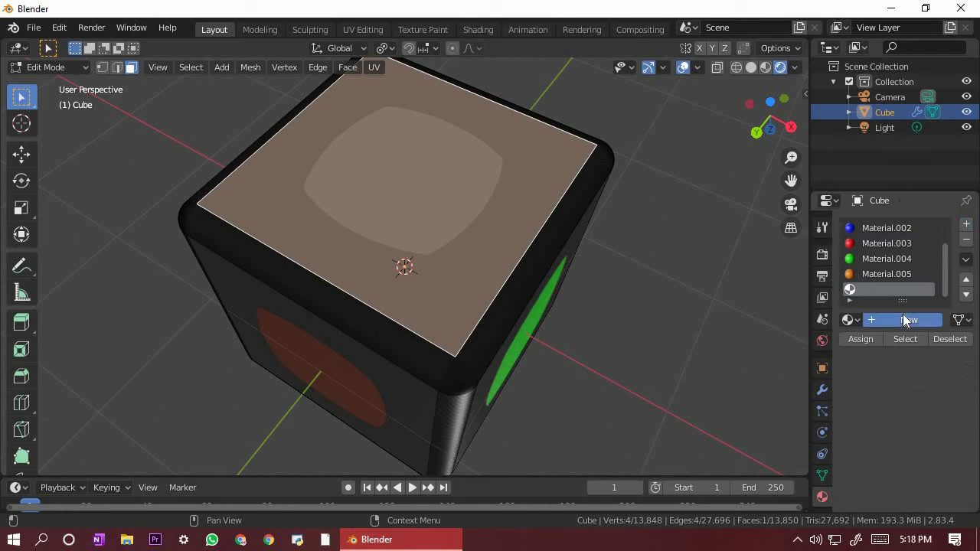
# Step: Create Material.006 for the top face and colour it yellow
pyautogui.click(902, 320)
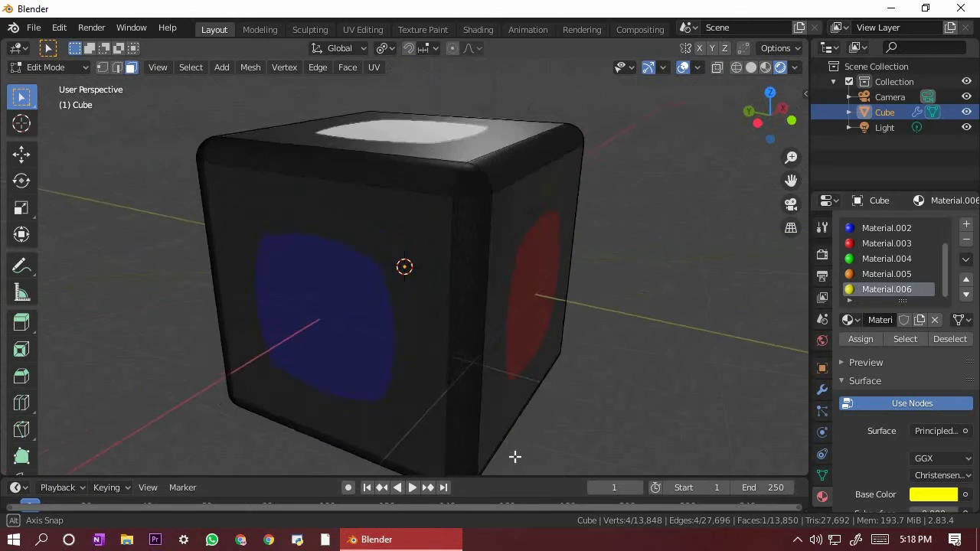
pyautogui.moveTo(515, 457); pyautogui.dragTo(435, 336)
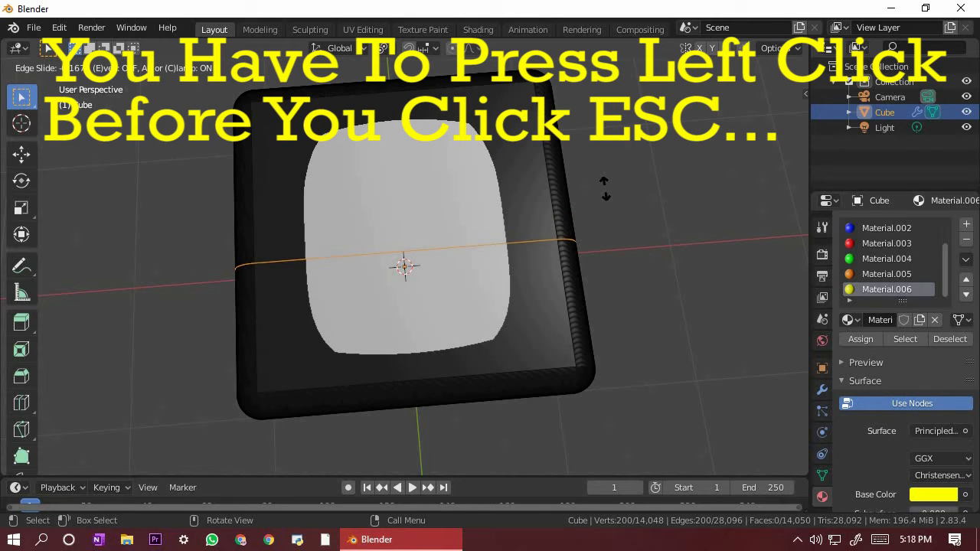
# Step: Add loop cuts across the cube, raising the cut count, then cut along another axis
pyautogui.click(406, 266)
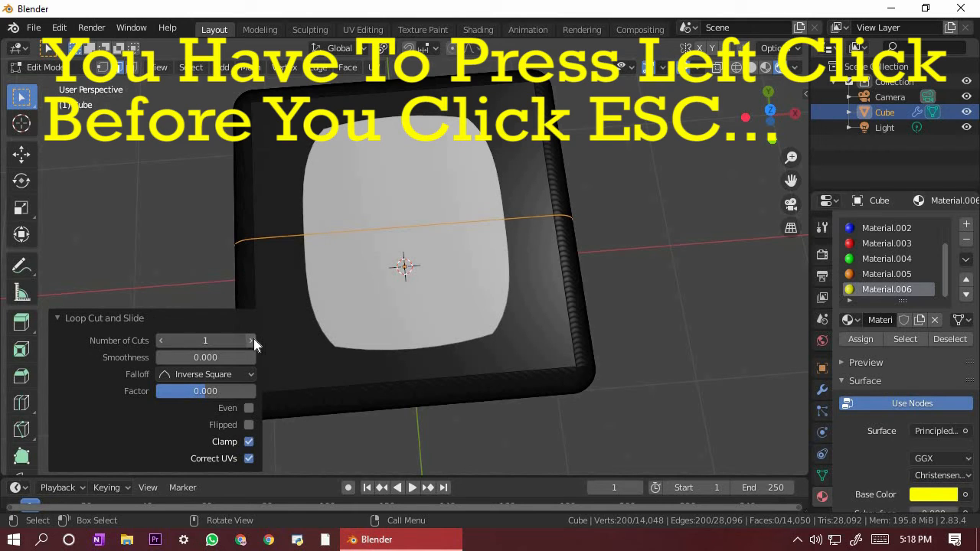
pyautogui.click(250, 340)
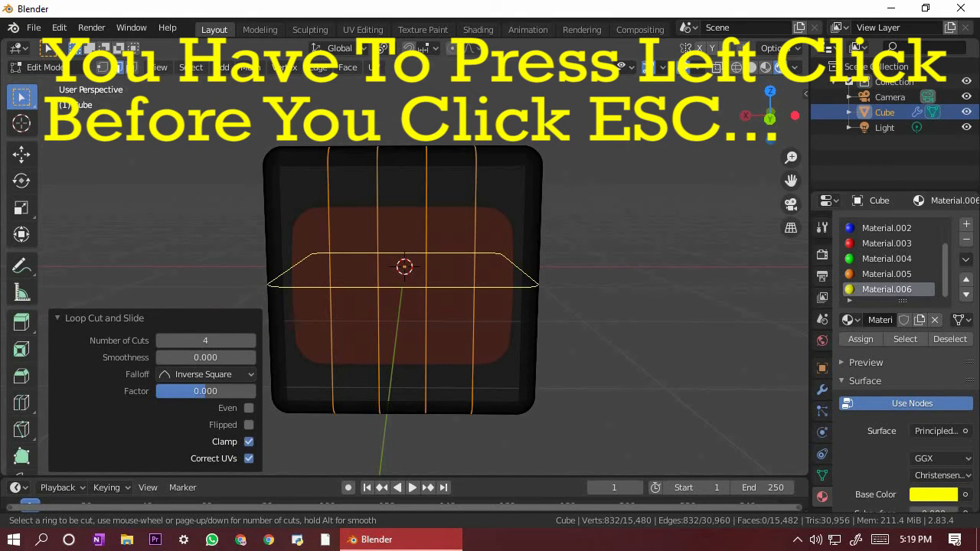
pyautogui.click(406, 280)
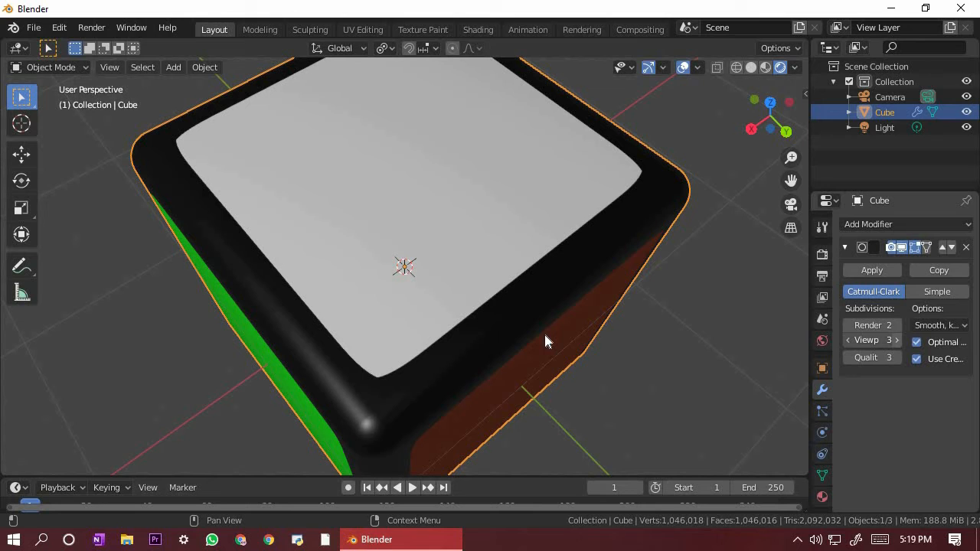
# Step: Lower the subdivision viewport level to 2 and inspect the rounded coloured cube
pyautogui.click(896, 339)
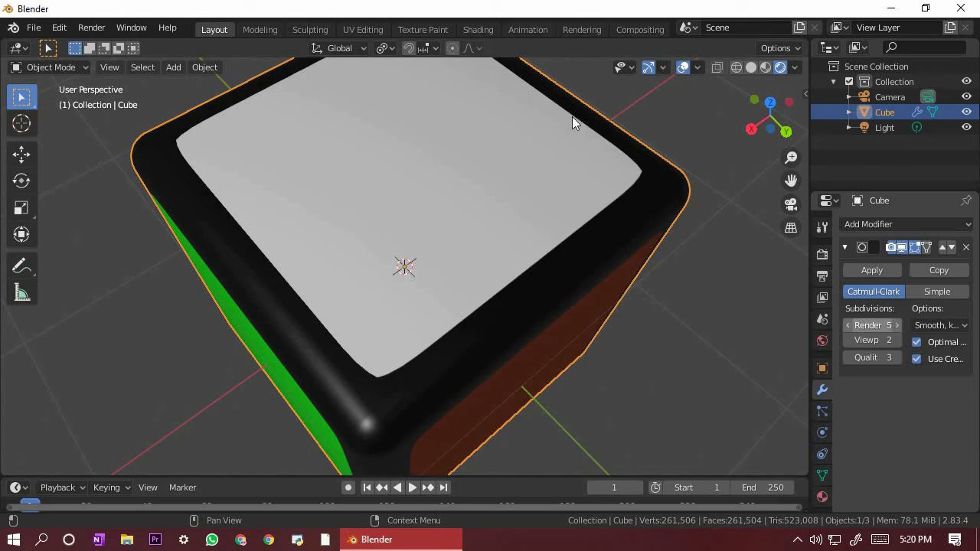
pyautogui.moveTo(574, 123); pyautogui.dragTo(570, 337)
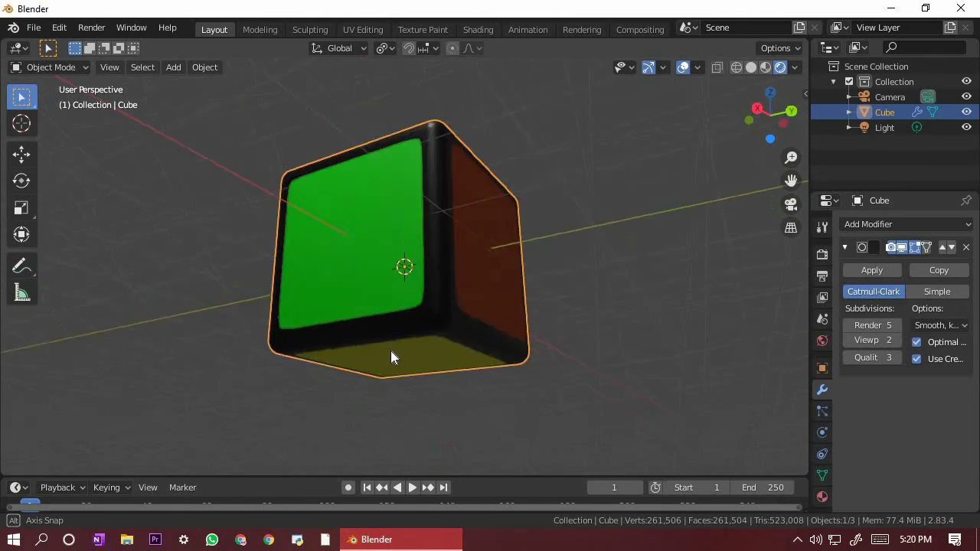
pyautogui.moveTo(394, 357); pyautogui.dragTo(754, 304)
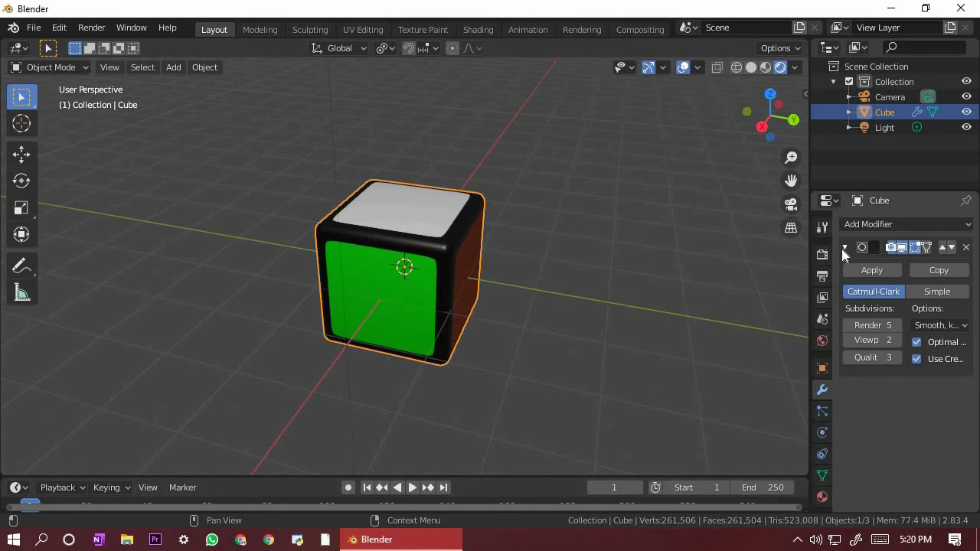
# Step: Add an Array modifier with count 3 and a sideways relative offset of 1
pyautogui.click(906, 223)
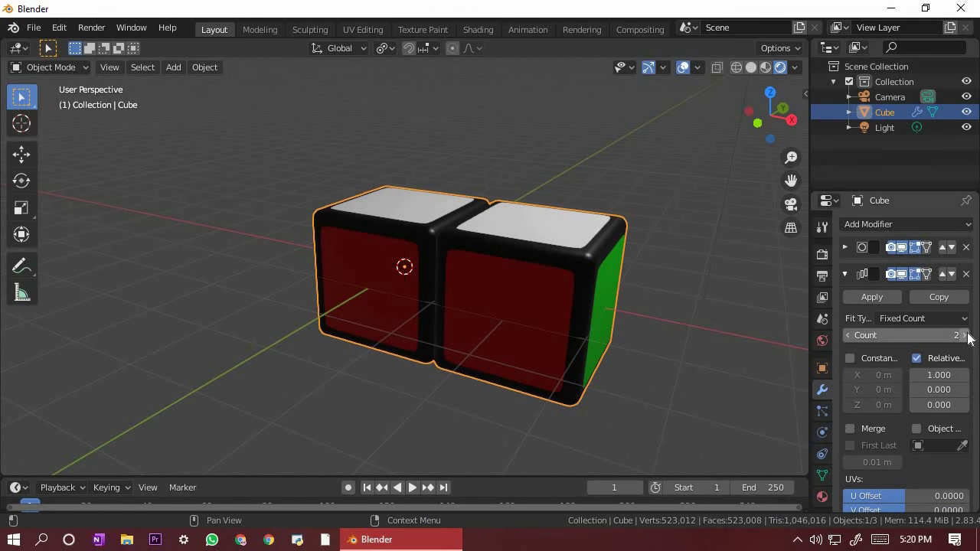
pyautogui.click(962, 336)
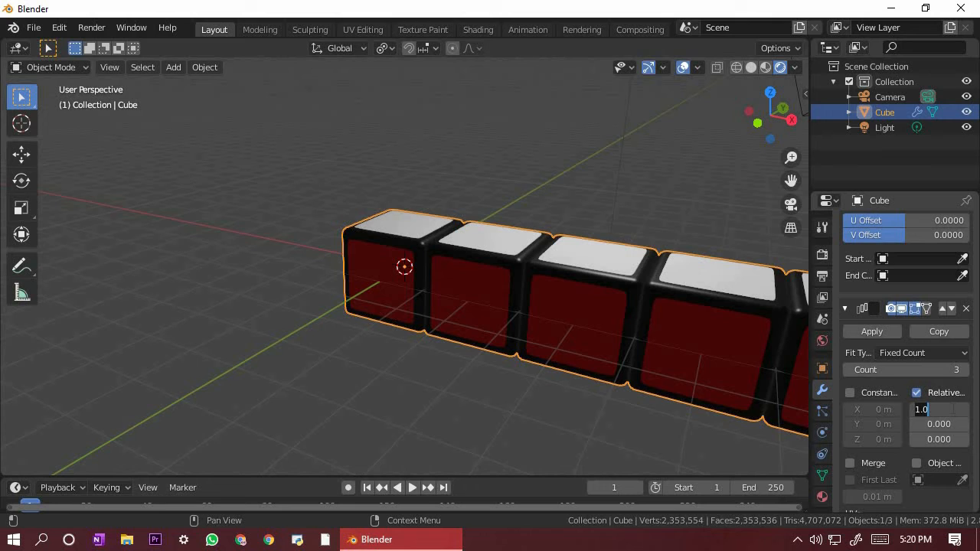
pyautogui.click(926, 409)
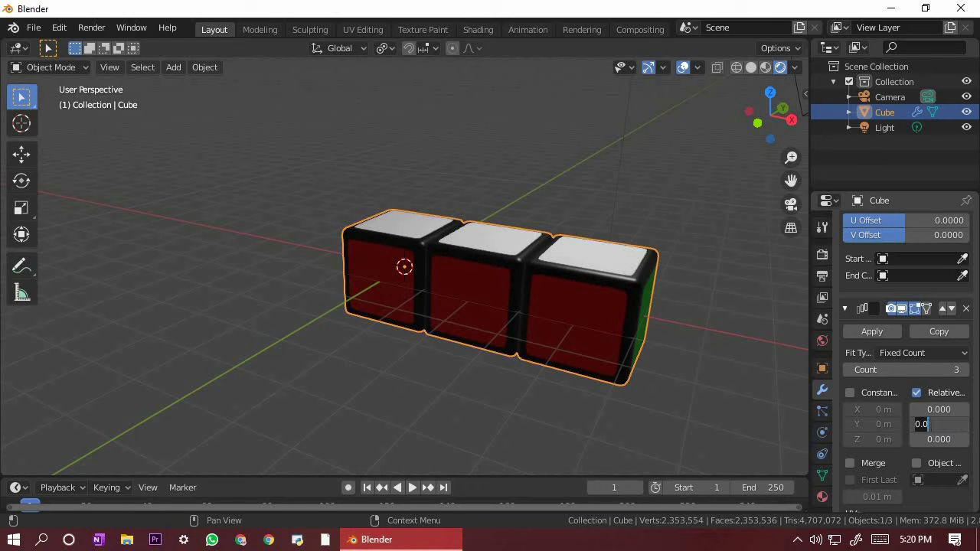
pyautogui.write('1')
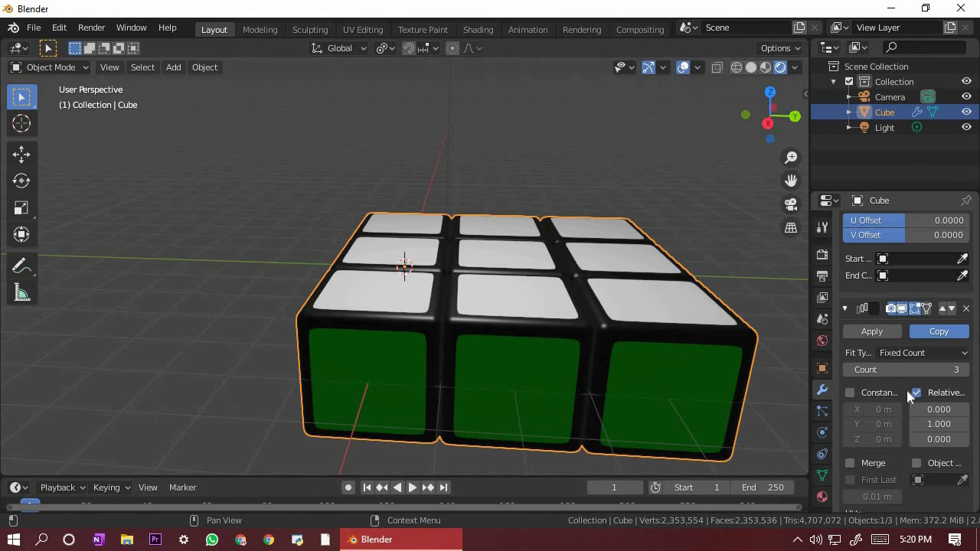
pyautogui.moveTo(907, 392)
pyautogui.write('3')
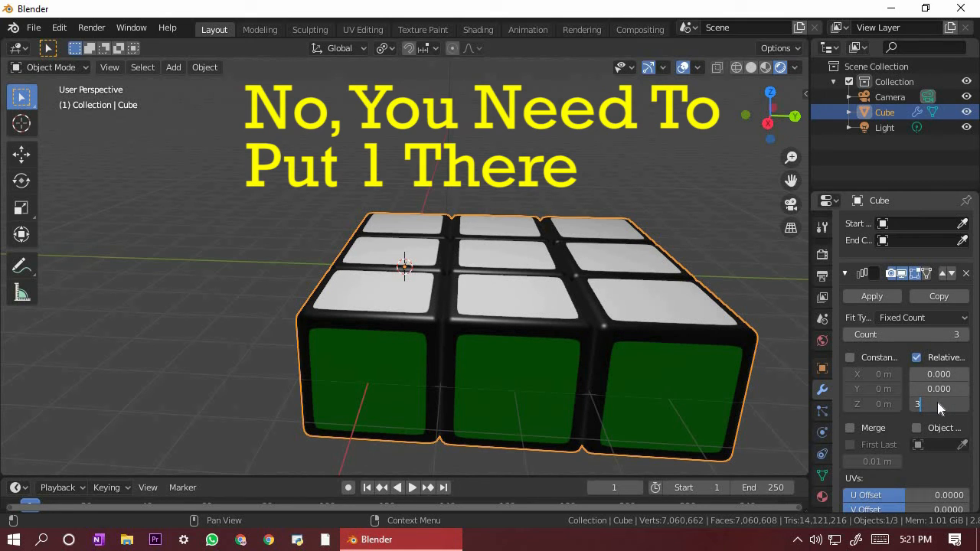
pyautogui.moveTo(688, 231)
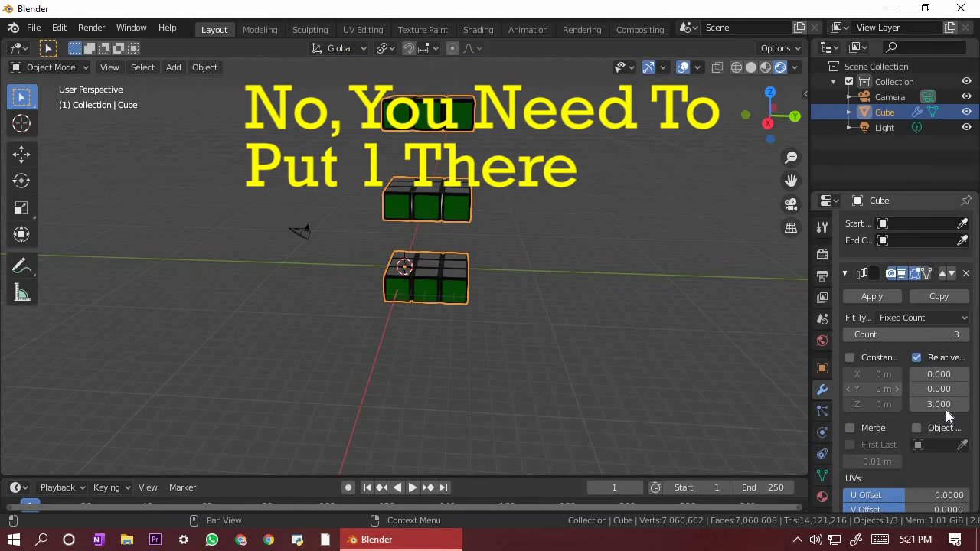
# Step: Set the array's vertical relative offset to 1
pyautogui.click(939, 403)
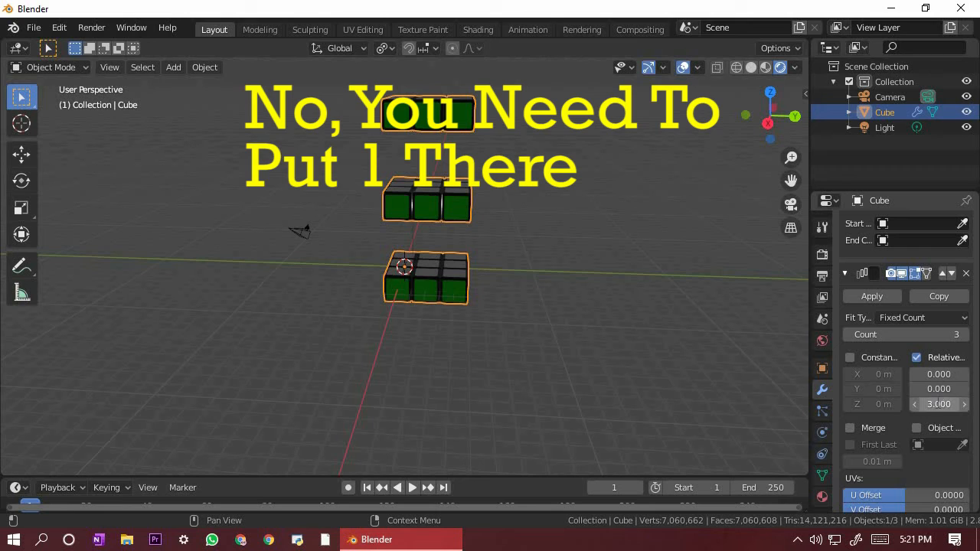
pyautogui.click(938, 404)
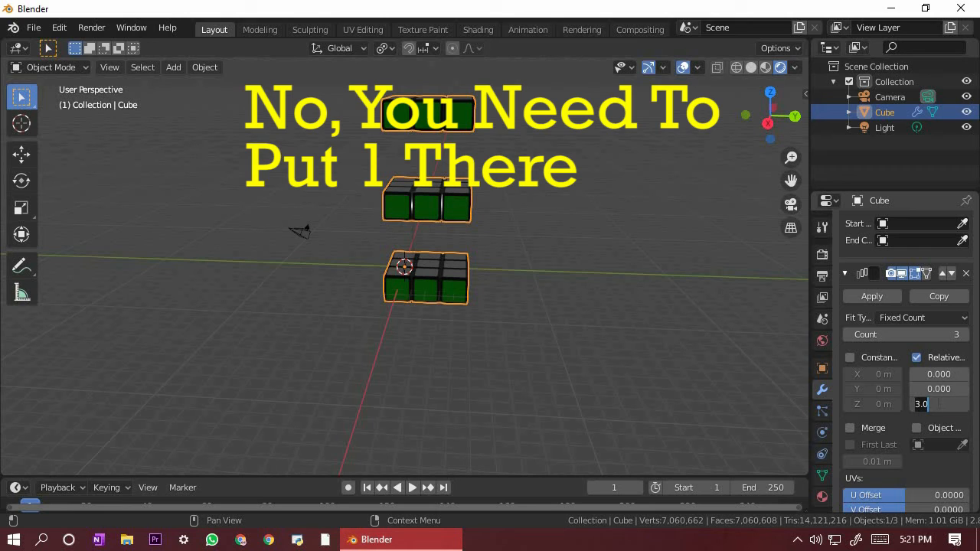
pyautogui.write('1')
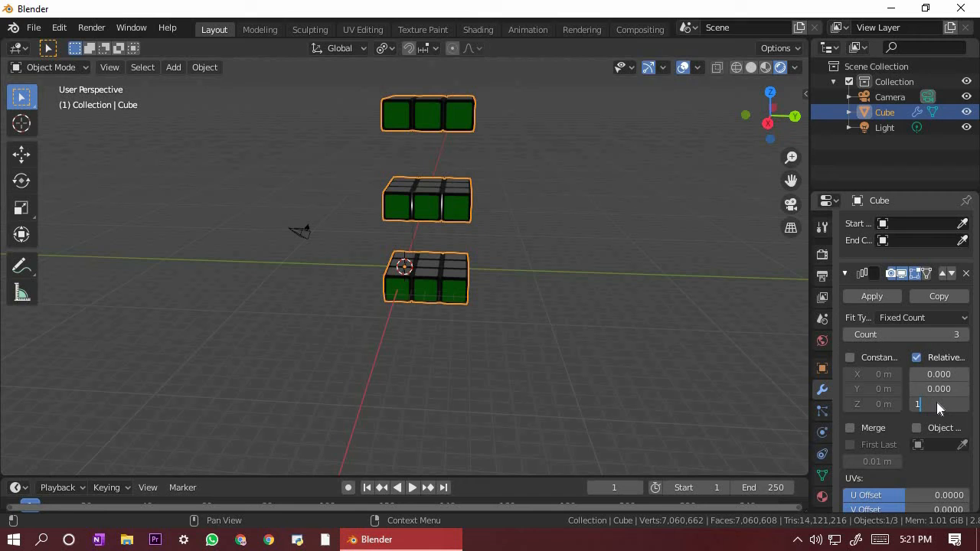
pyautogui.moveTo(555, 268)
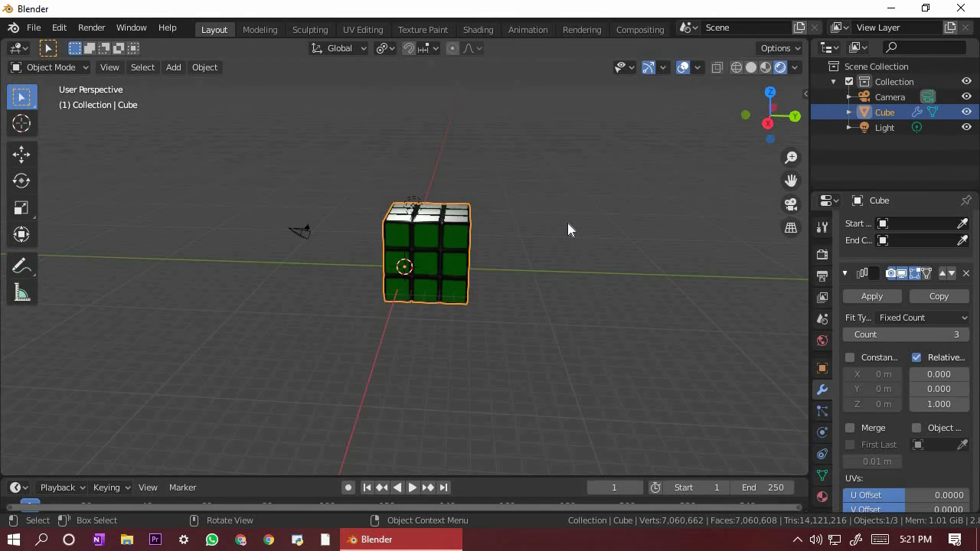
# Step: Orbit around the assembled cube and delete the Light from the Outliner
pyautogui.moveTo(571, 230); pyautogui.dragTo(505, 233)
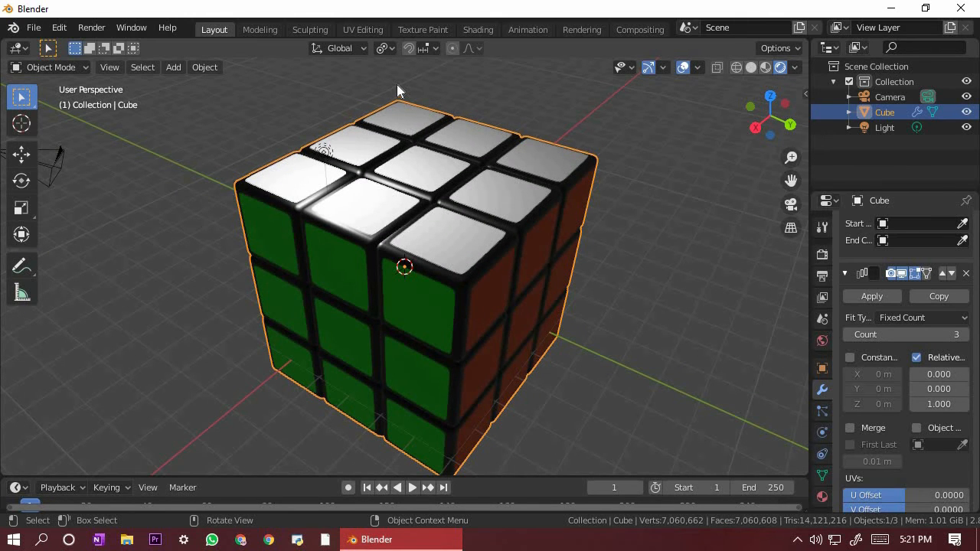
pyautogui.click(884, 127)
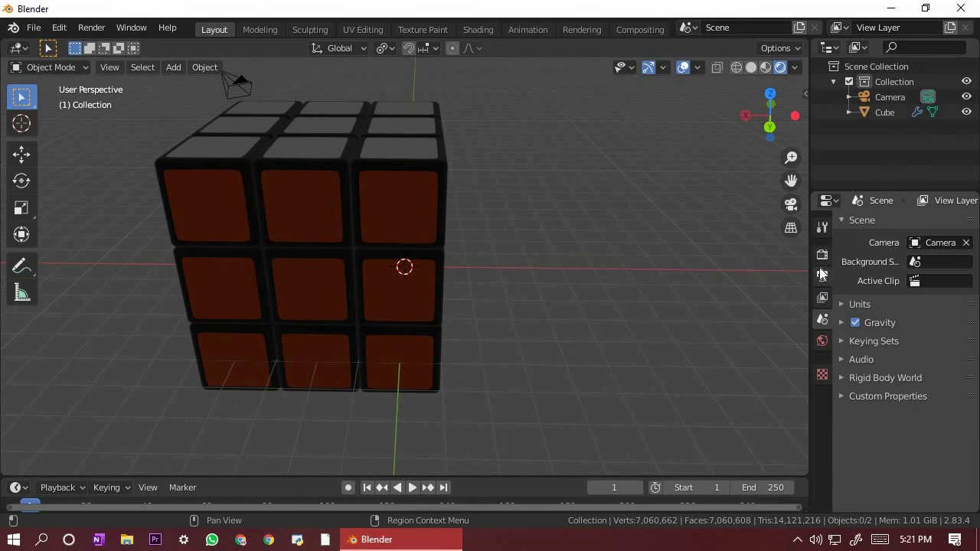
# Step: Set the world Color to an Environment Texture loaded from ulmer_muenster_4k.hdr
pyautogui.click(965, 325)
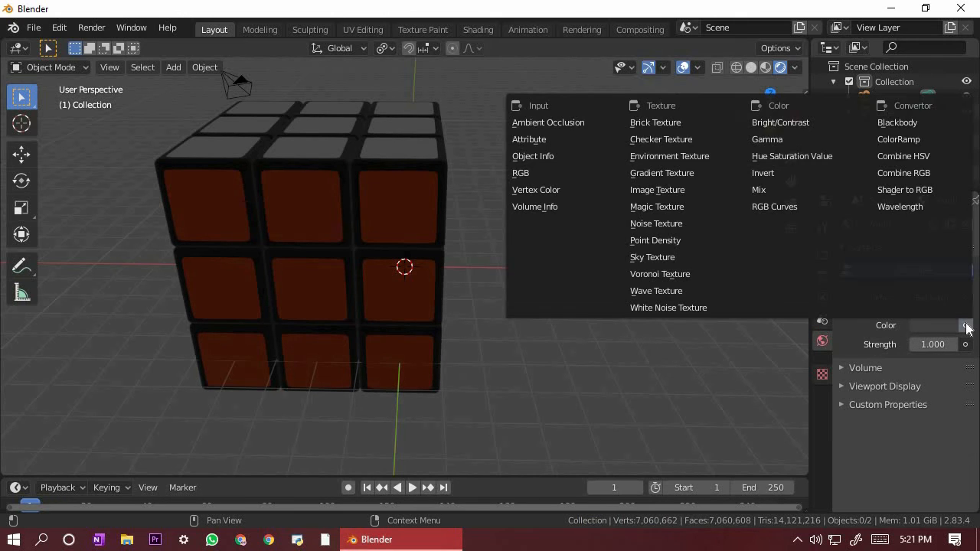
pyautogui.moveTo(899, 206)
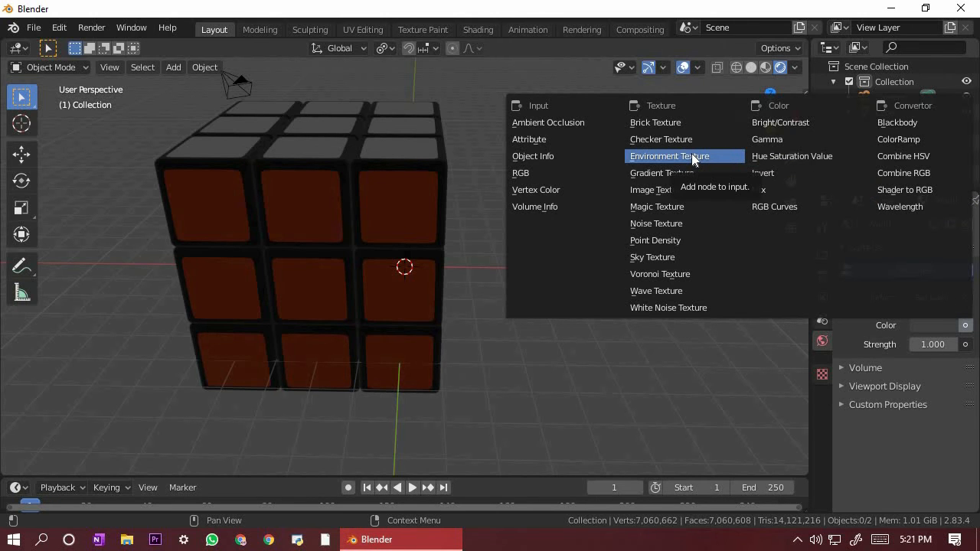
pyautogui.click(669, 155)
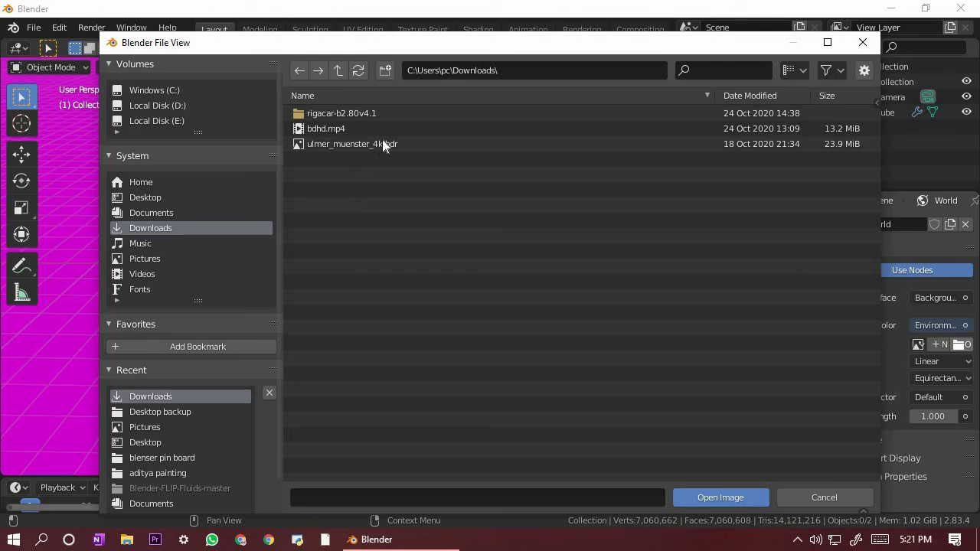
pyautogui.click(352, 143)
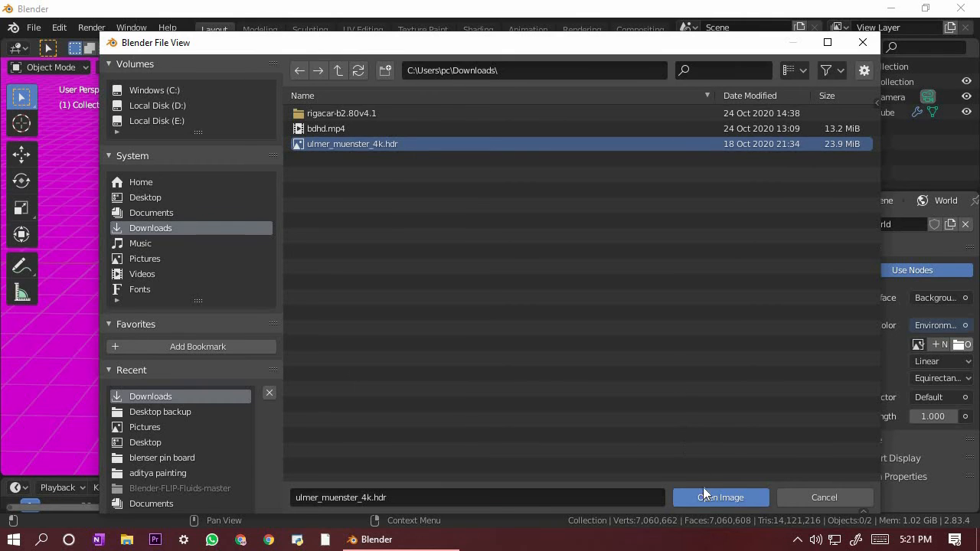
pyautogui.click(720, 497)
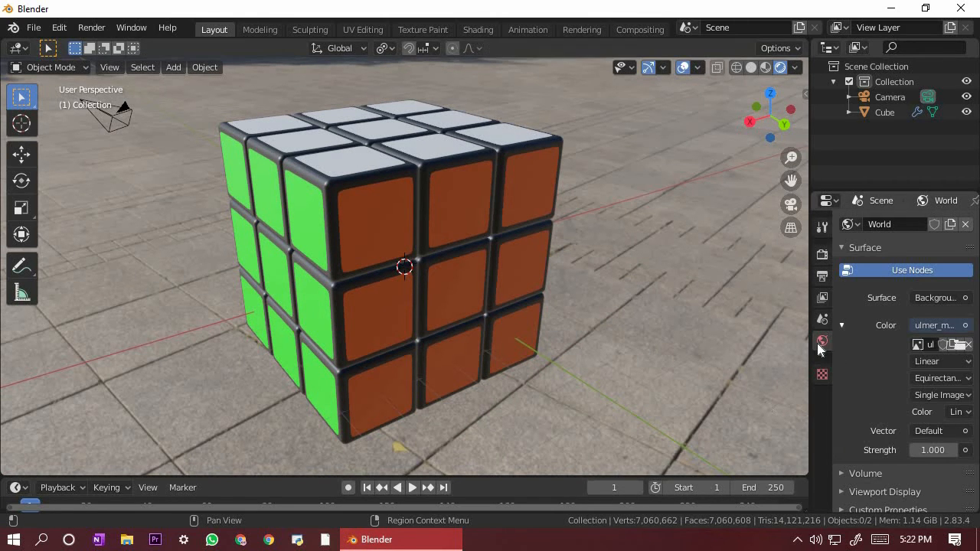
# Step: Enable Transparent under Film in the Render Properties
pyautogui.click(821, 251)
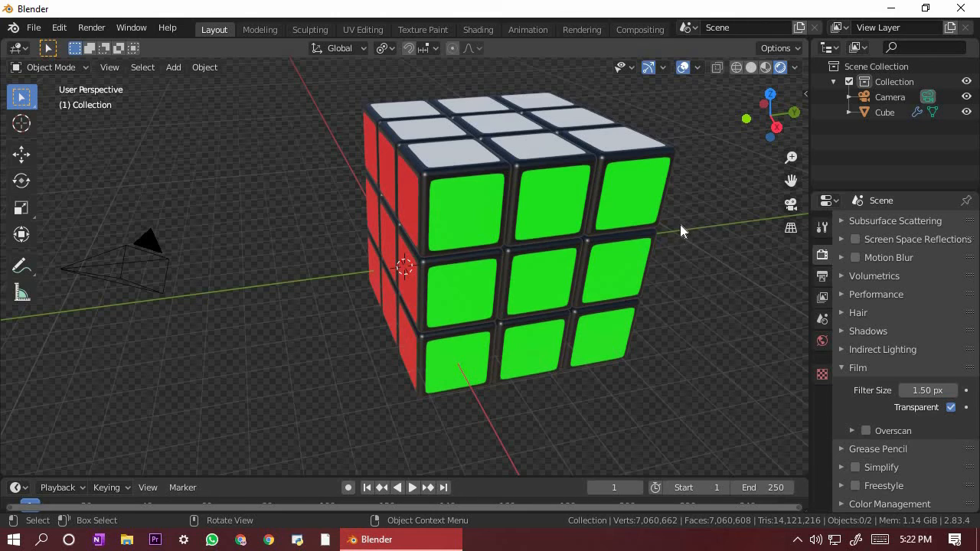
# Step: Move the camera back so the whole cube fits the camera frame, then select the cube
pyautogui.moveTo(682, 229); pyautogui.dragTo(563, 279)
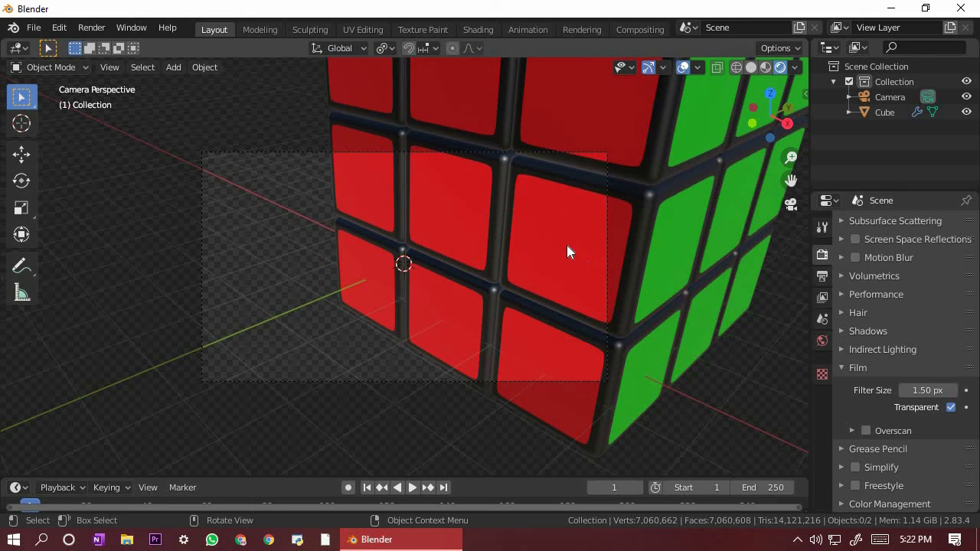
pyautogui.moveTo(570, 252); pyautogui.dragTo(620, 205)
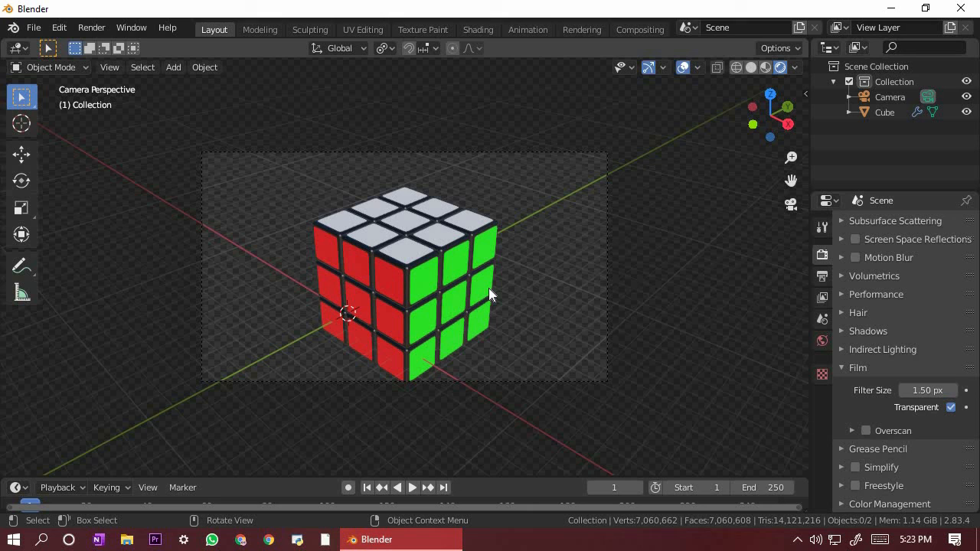
pyautogui.click(401, 275)
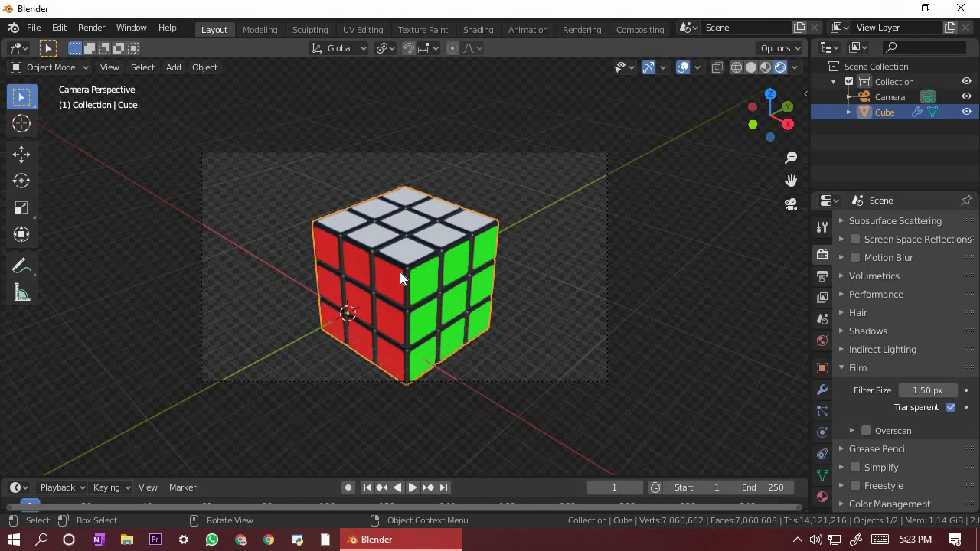